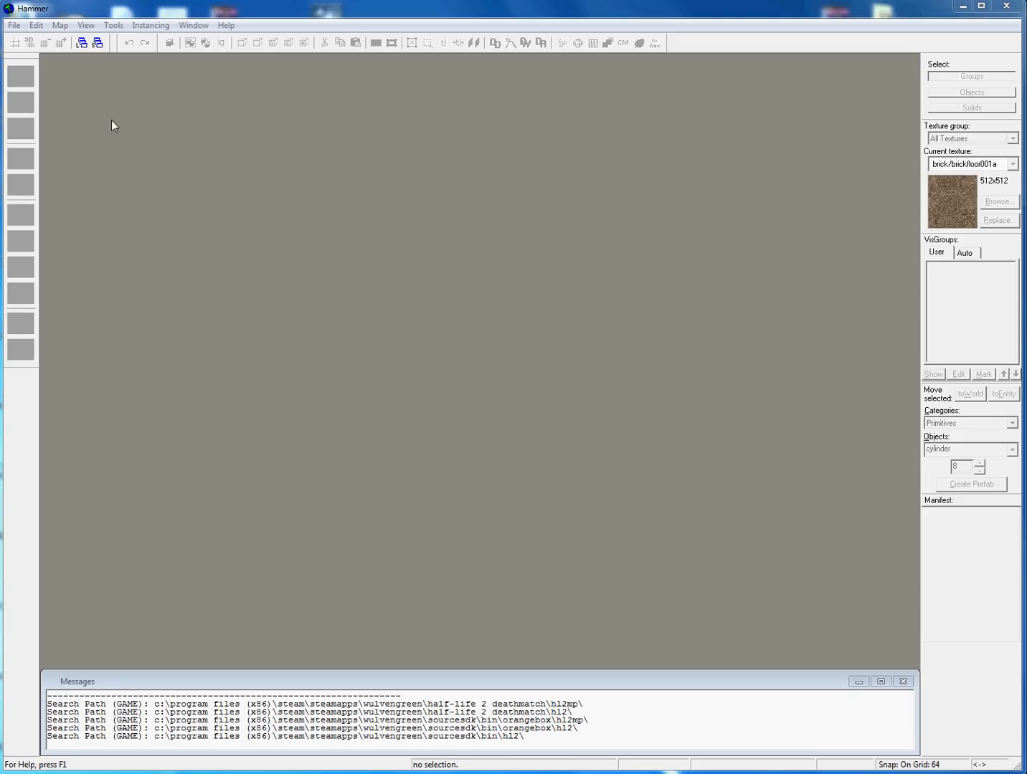
mouse_move(721, 394)
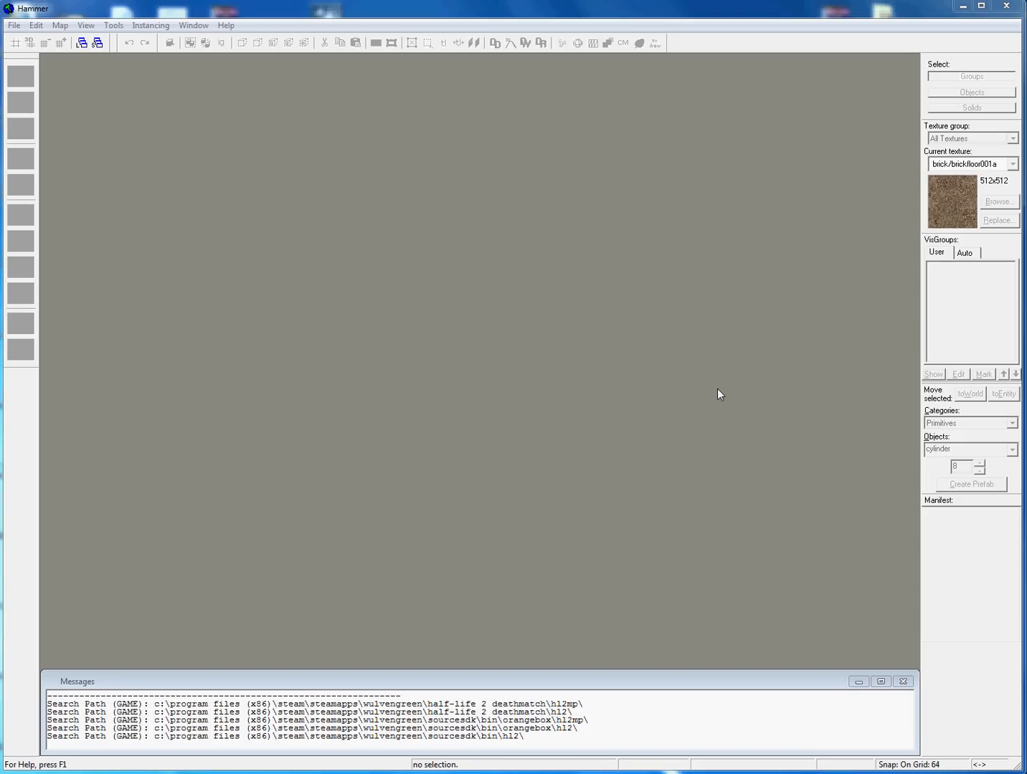
mouse_move(709, 395)
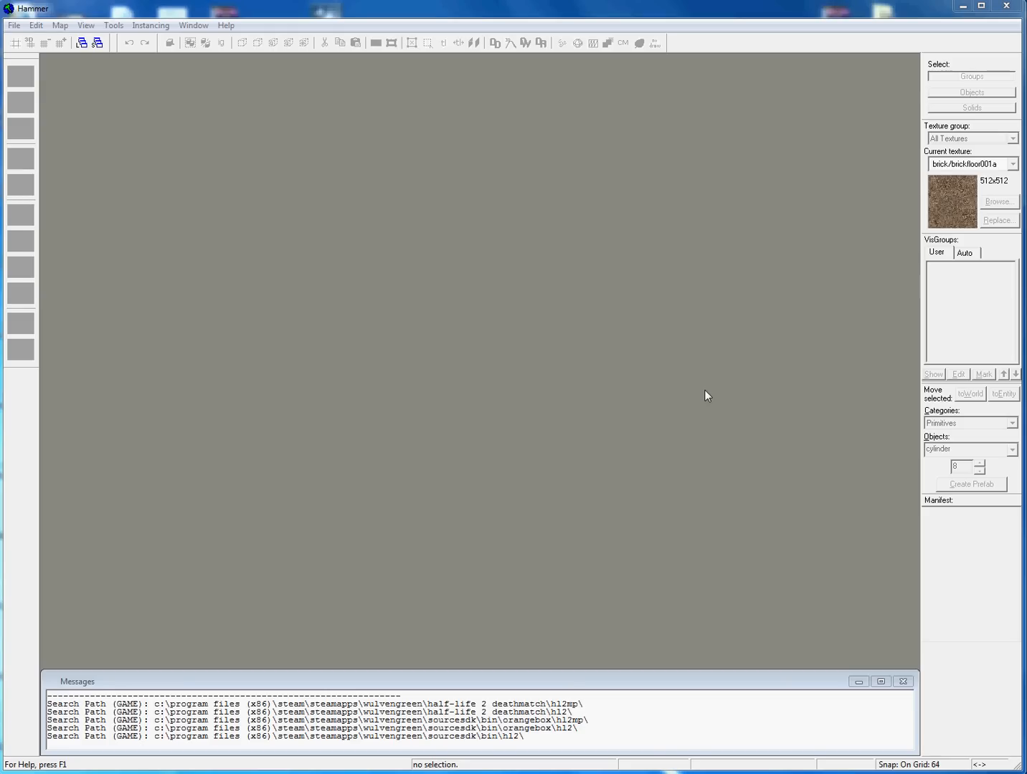
mouse_move(45, 77)
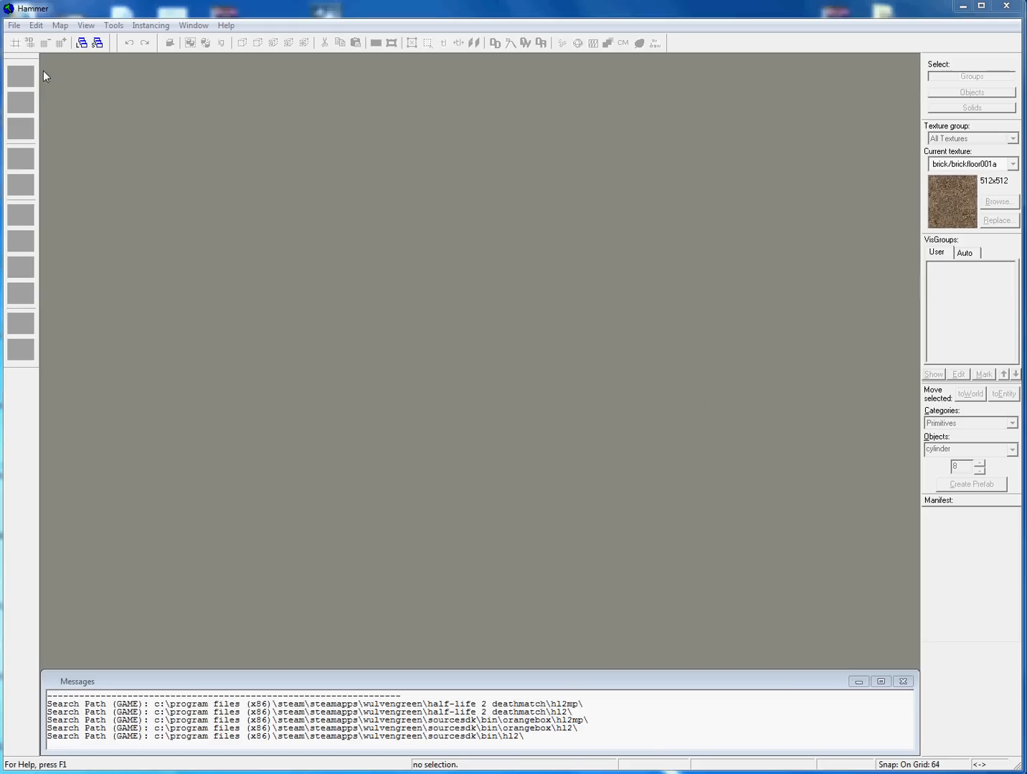
- Create a new blank map document from the File menu
click(13, 25)
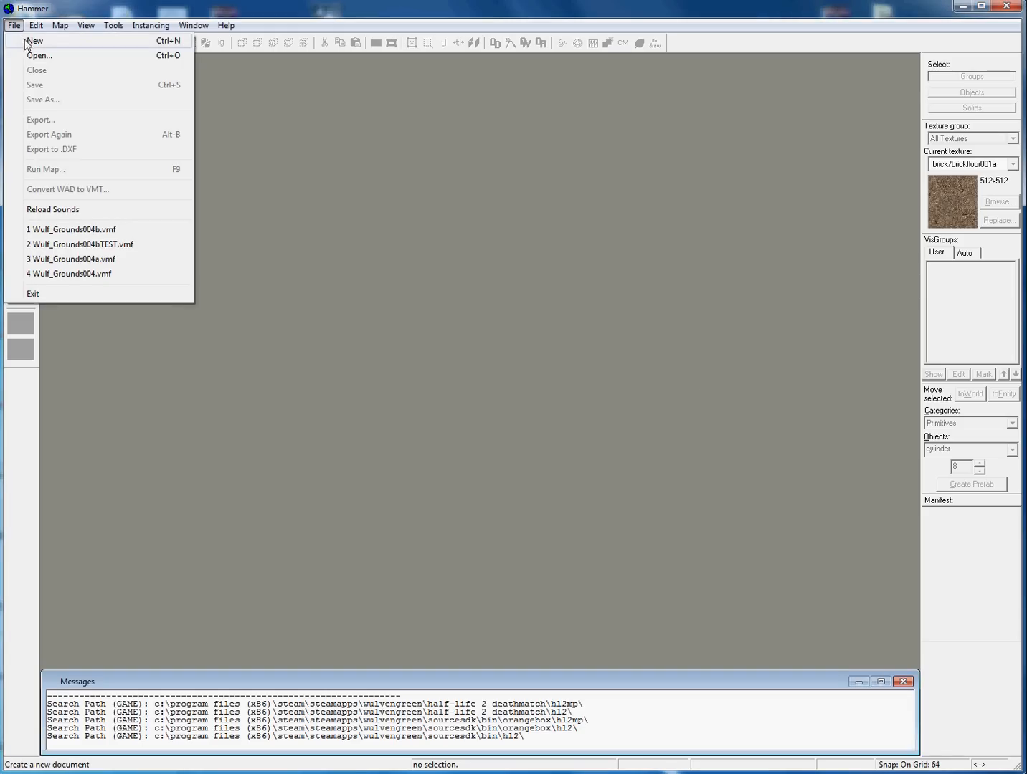
click(34, 40)
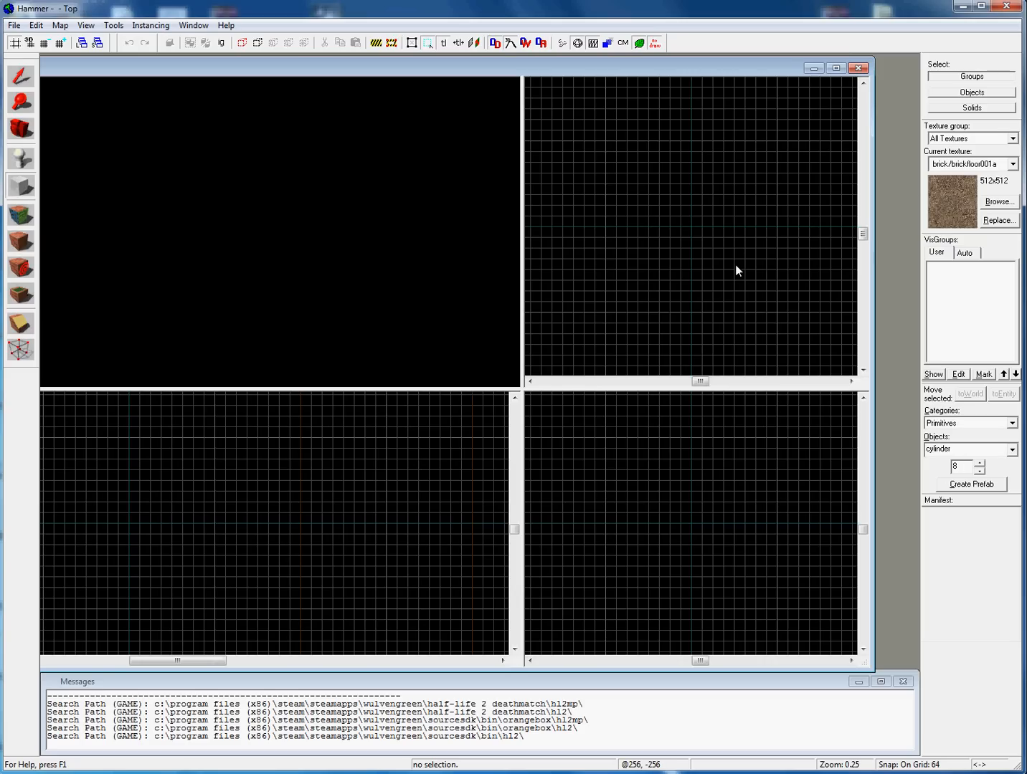
triple_click(964, 449)
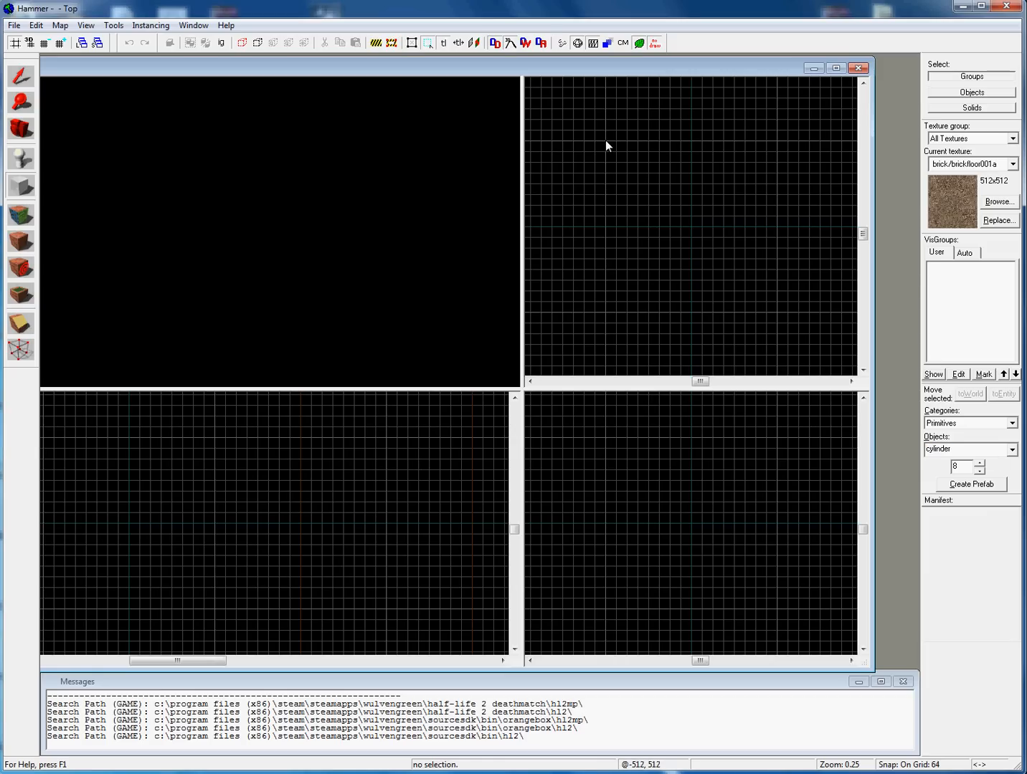
- Drag out and create a 1024×1024×576 eight-sided brick cylinder brush
drag(606, 141, 778, 315)
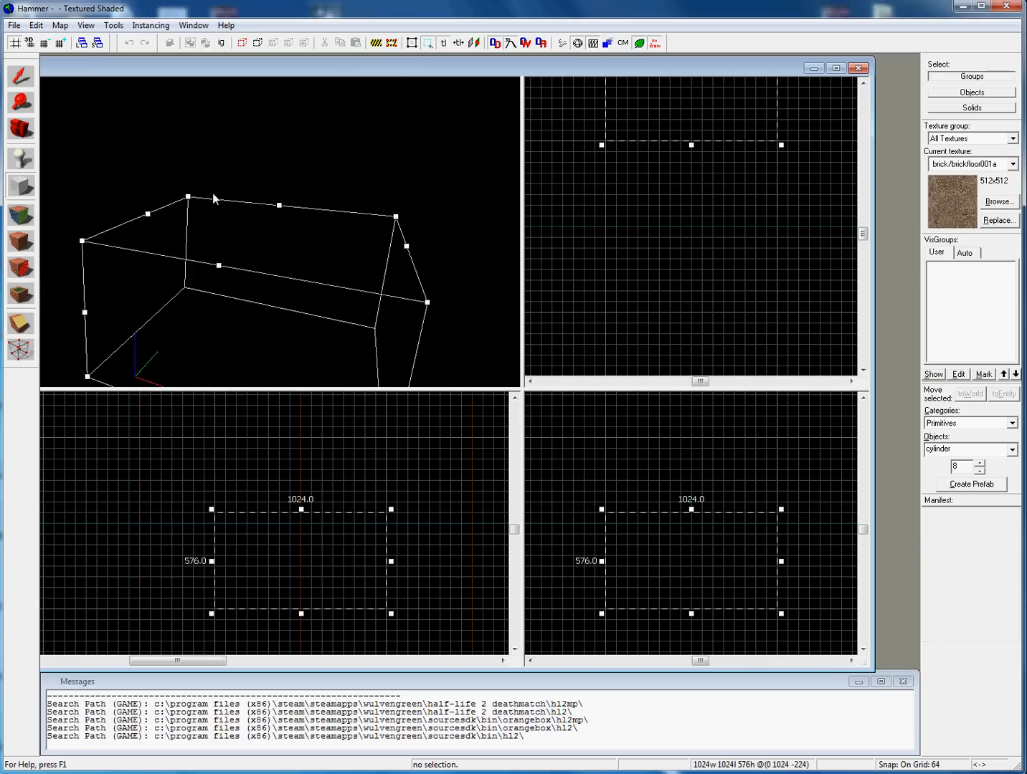
click(21, 186)
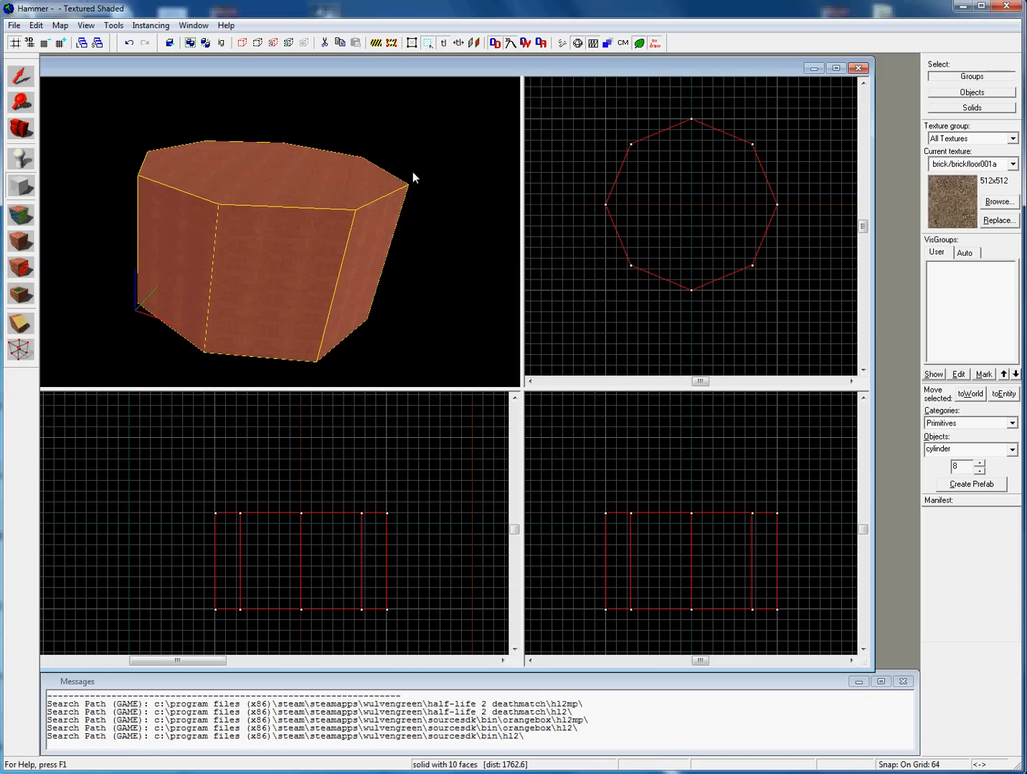
mouse_move(527, 228)
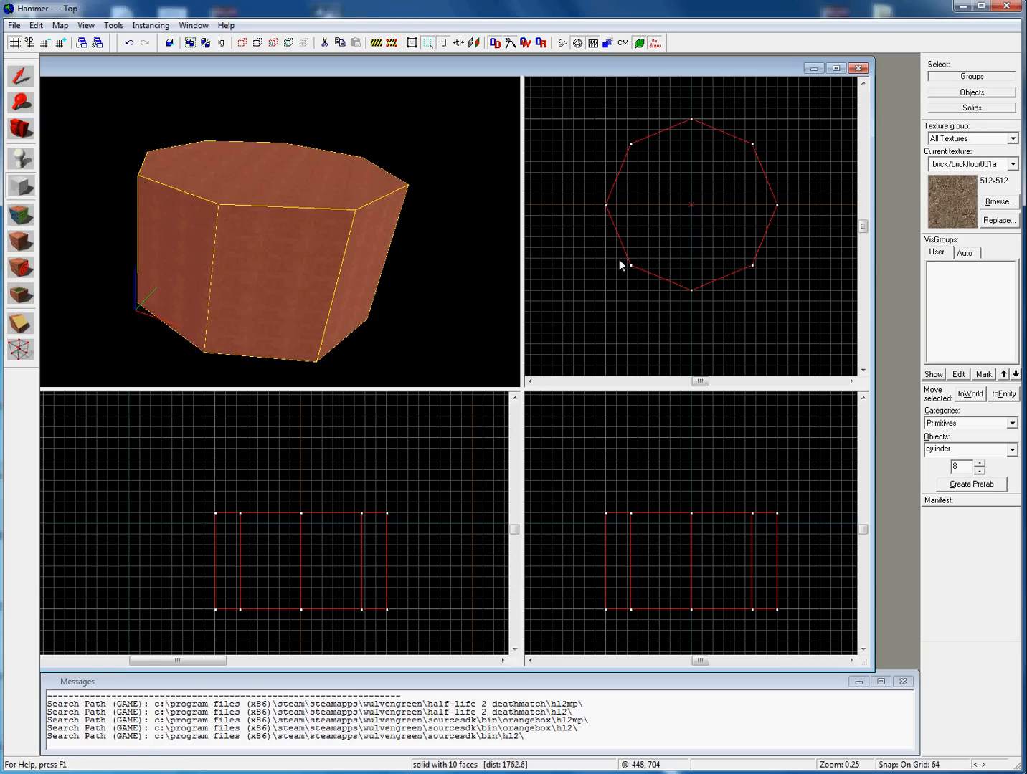
mouse_move(623, 224)
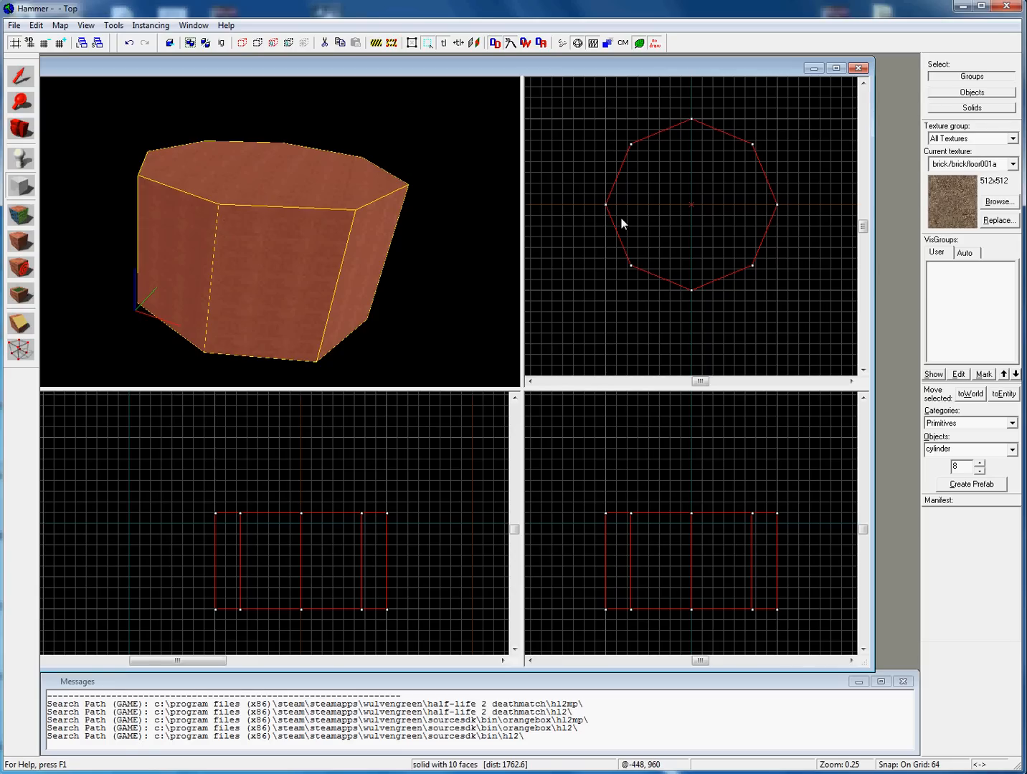
mouse_move(542, 233)
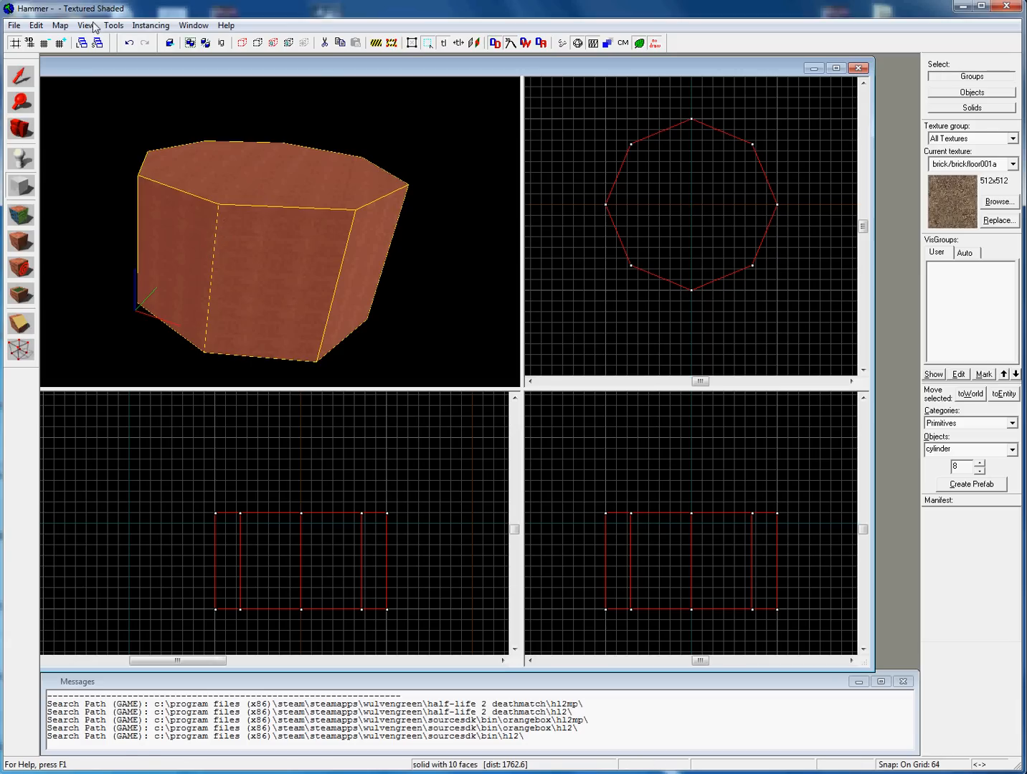
- Apply Make Hollow to the cylinder with a wall thickness of 32
click(113, 25)
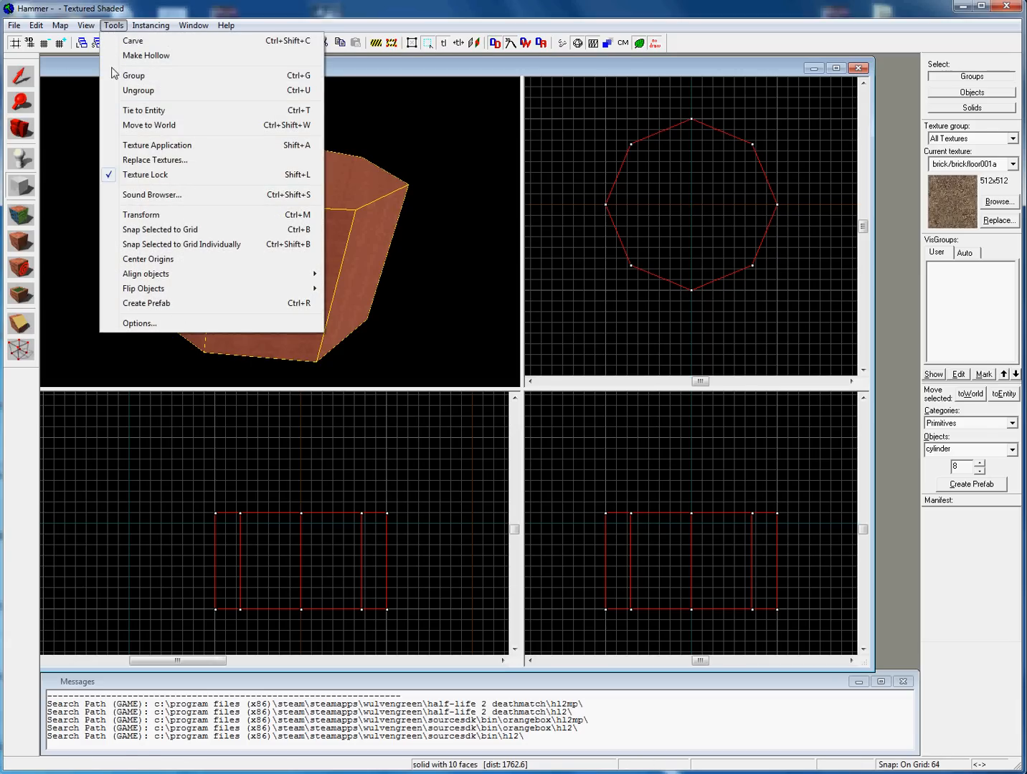
click(145, 55)
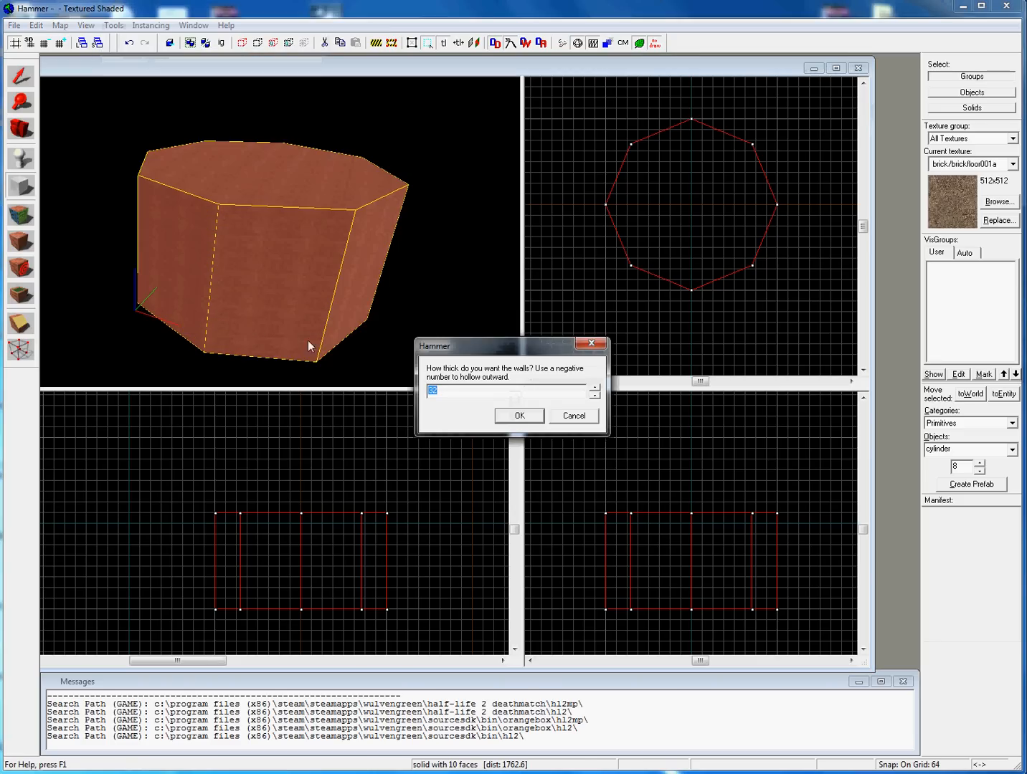
text(32)
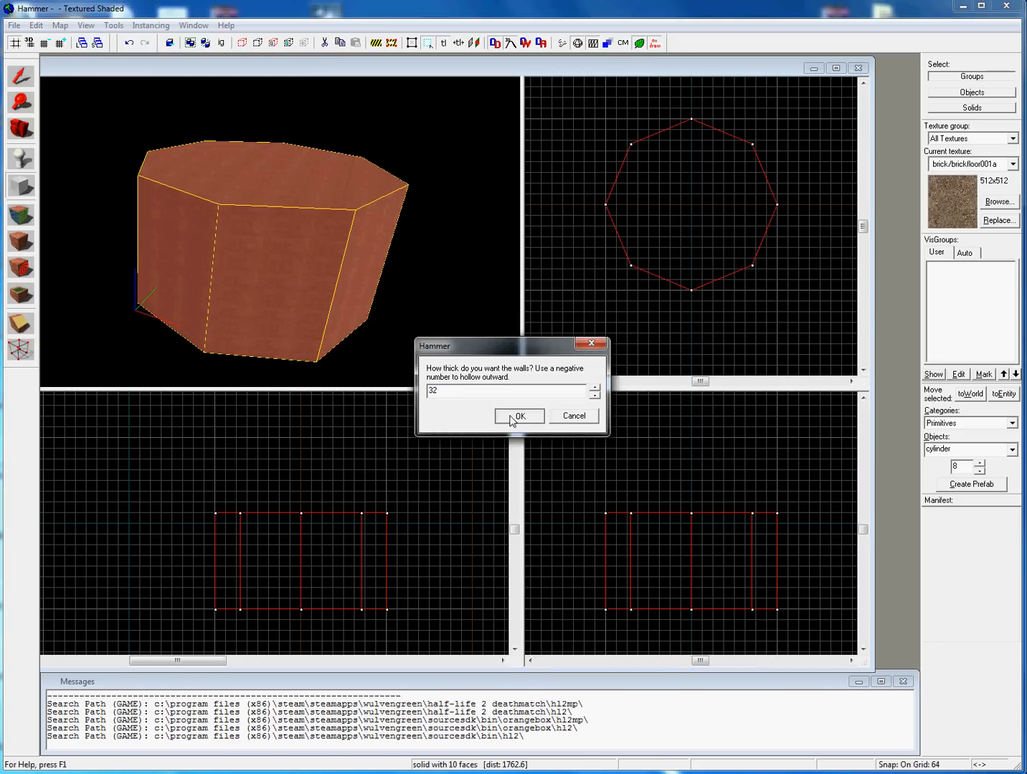
click(520, 417)
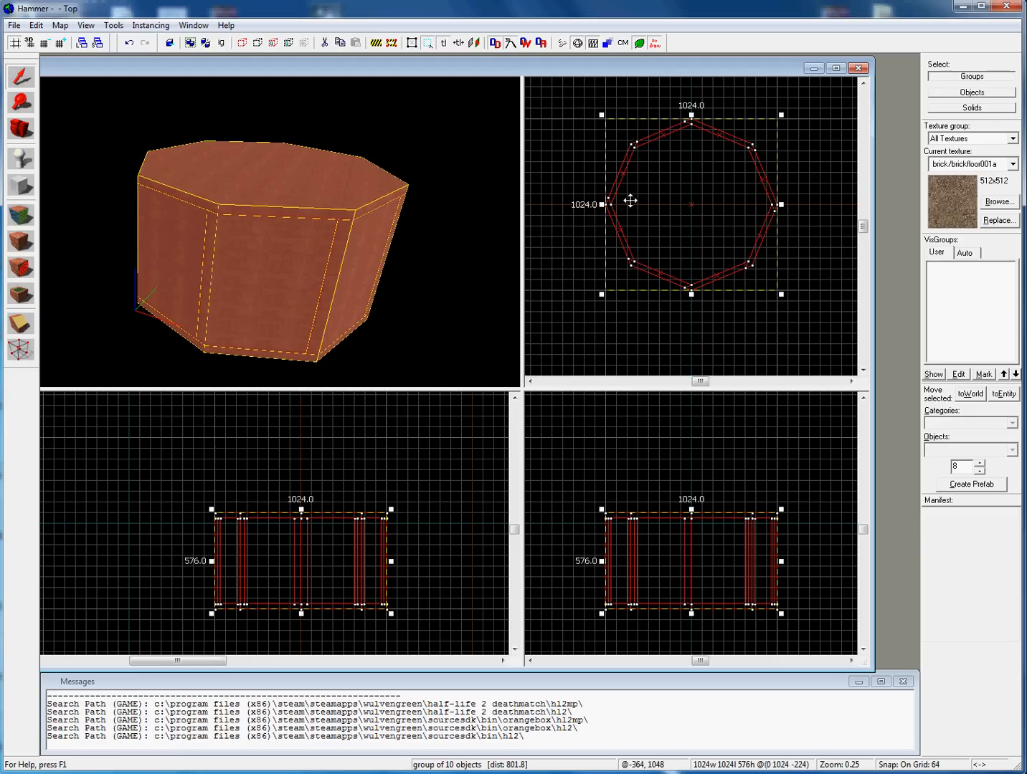
mouse_move(969, 96)
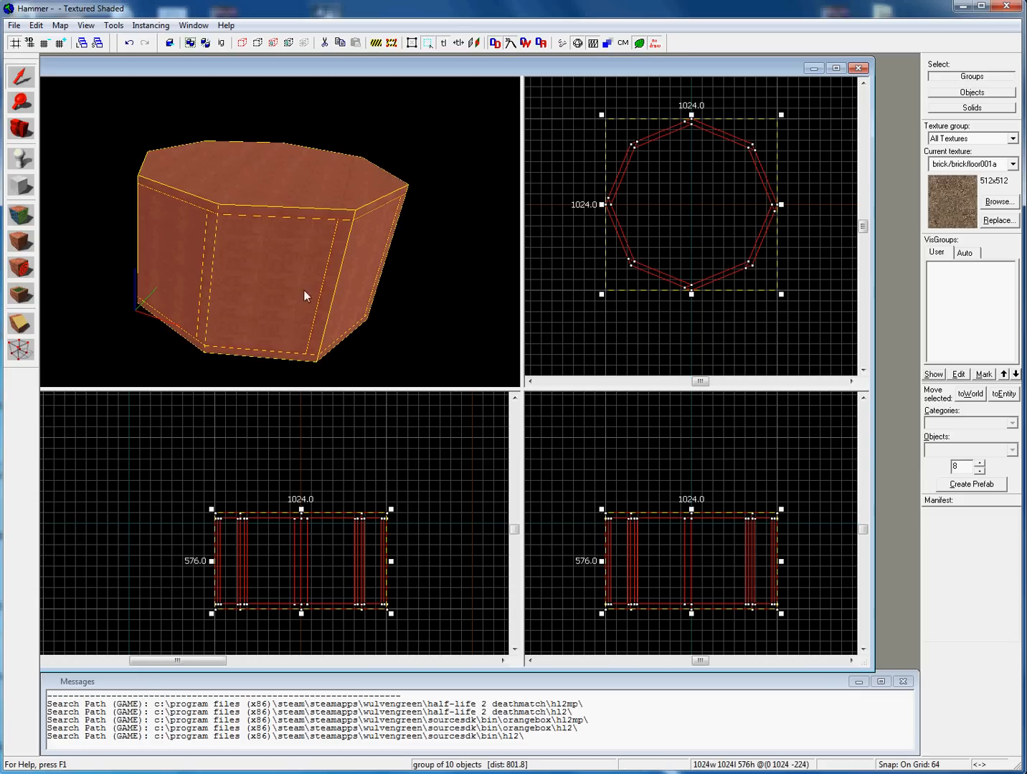
mouse_move(337, 245)
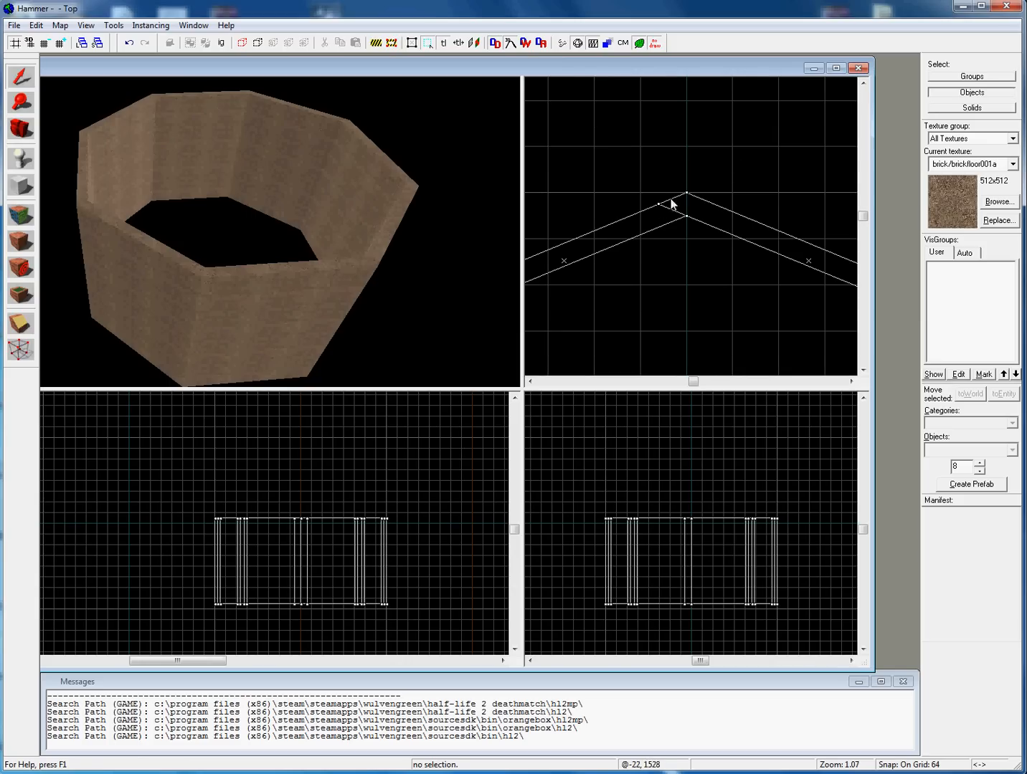
mouse_move(699, 231)
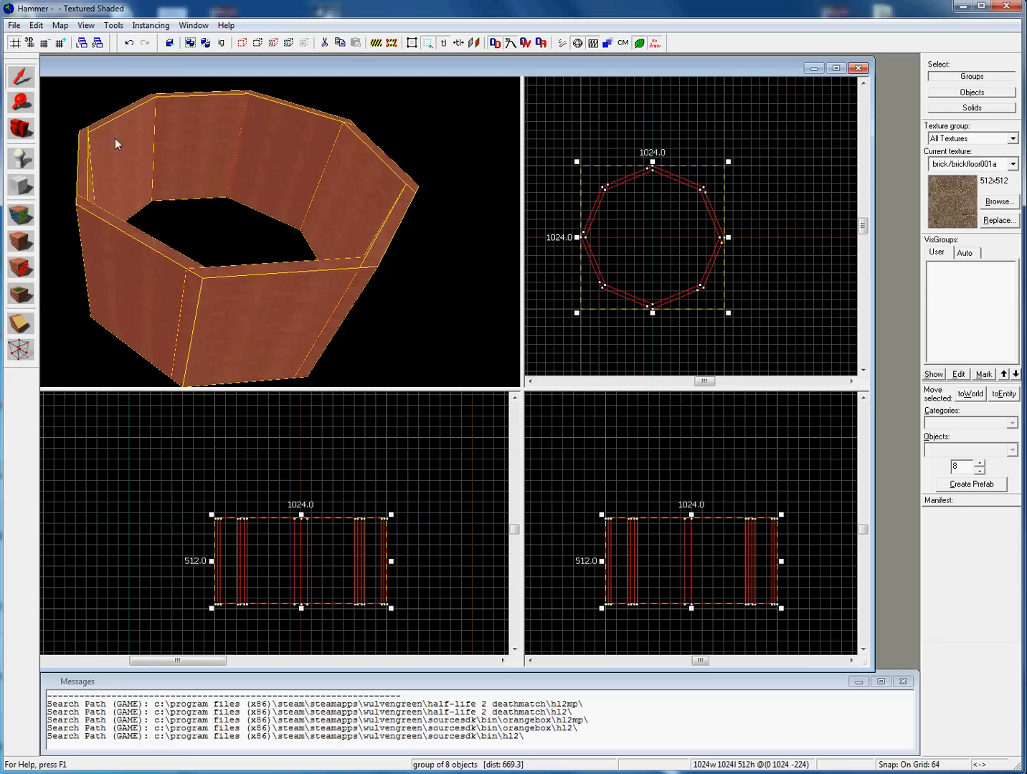
mouse_move(391, 235)
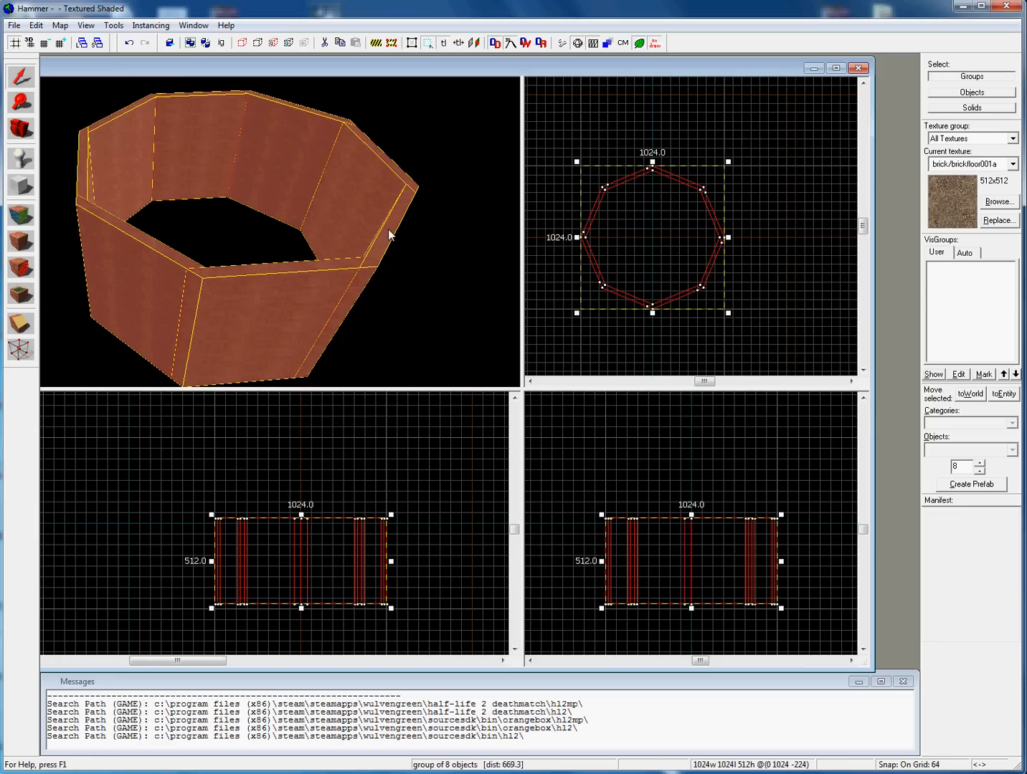
mouse_move(185, 267)
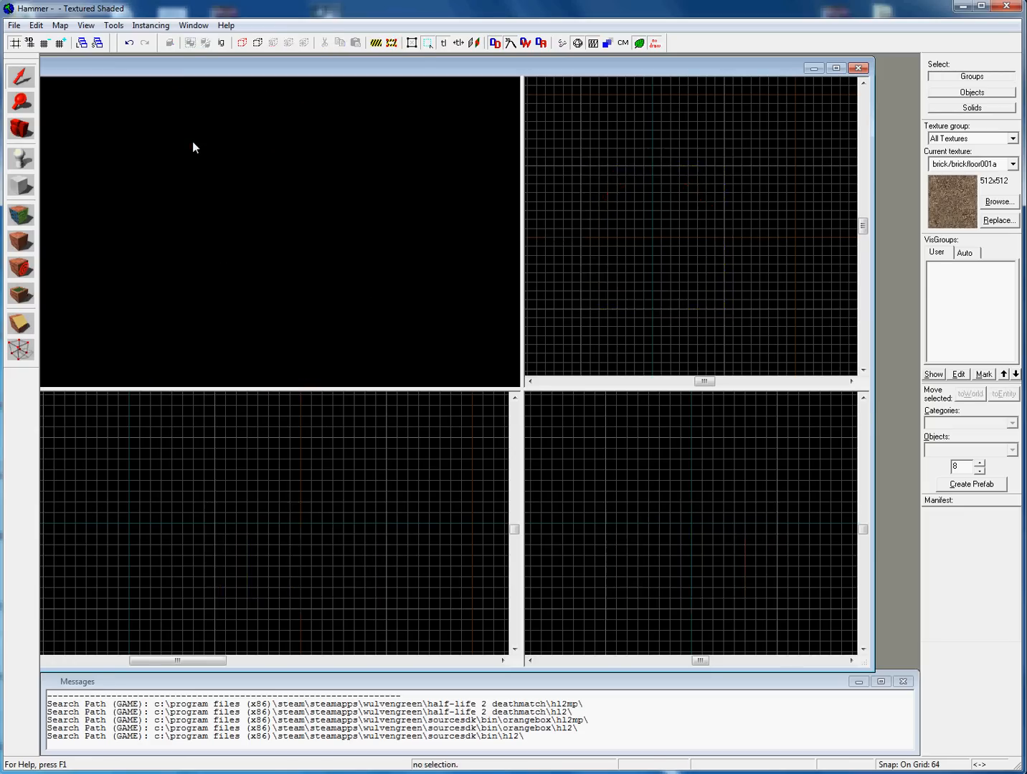
mouse_move(100, 100)
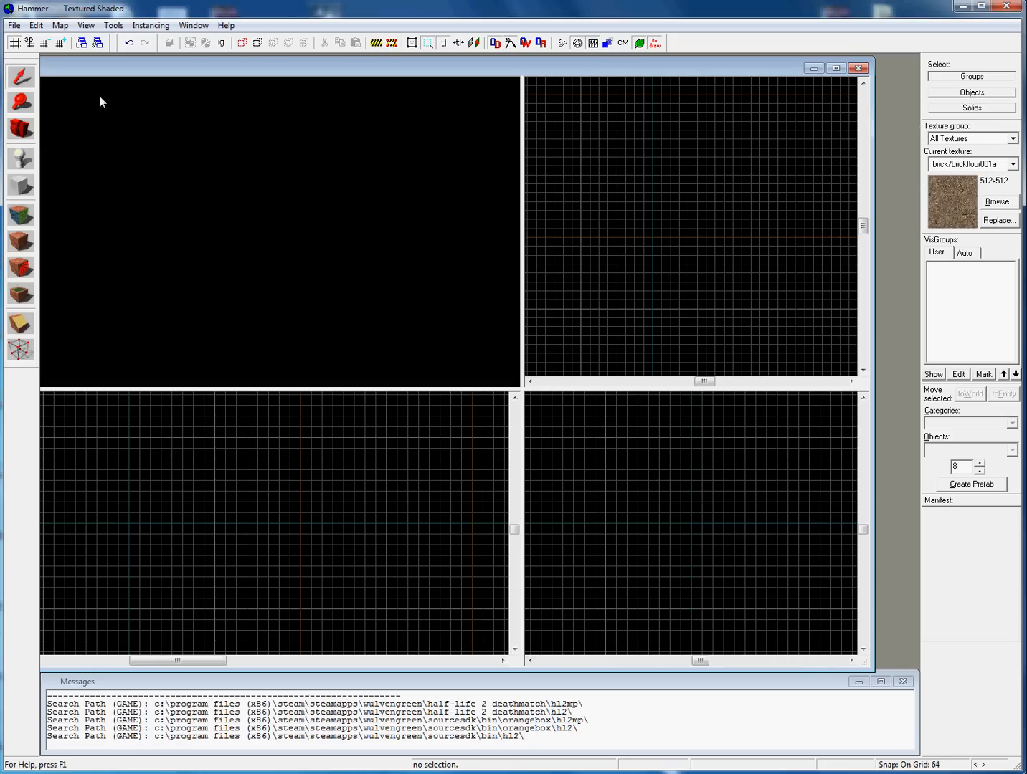
mouse_move(128, 257)
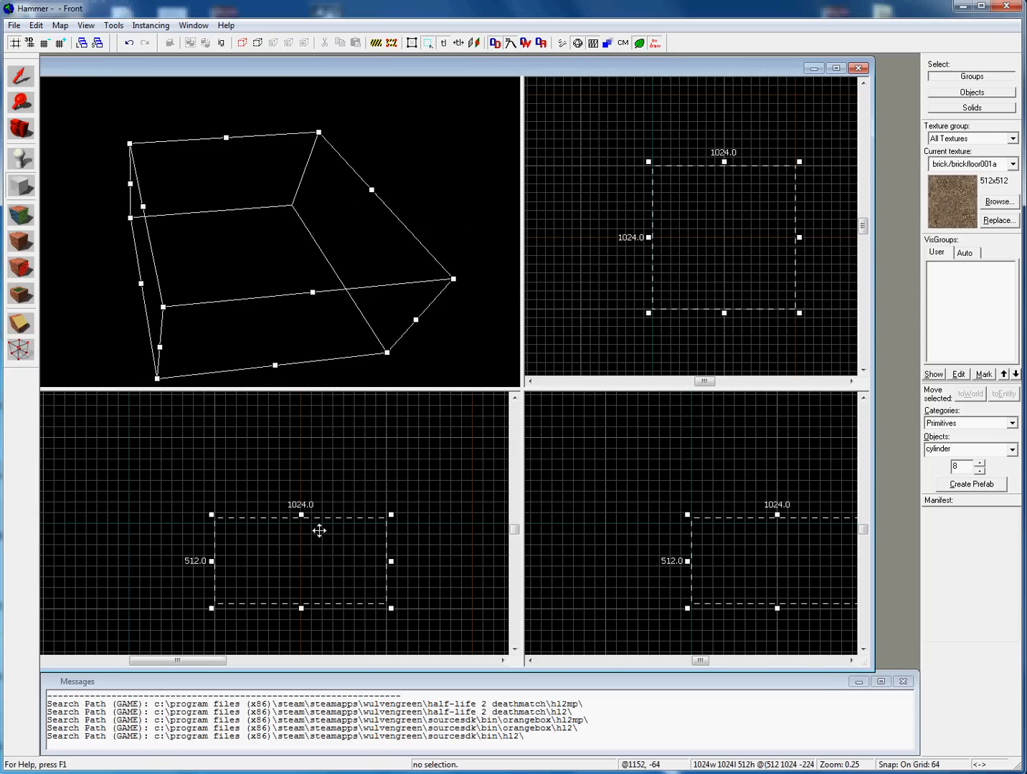
mouse_move(304, 517)
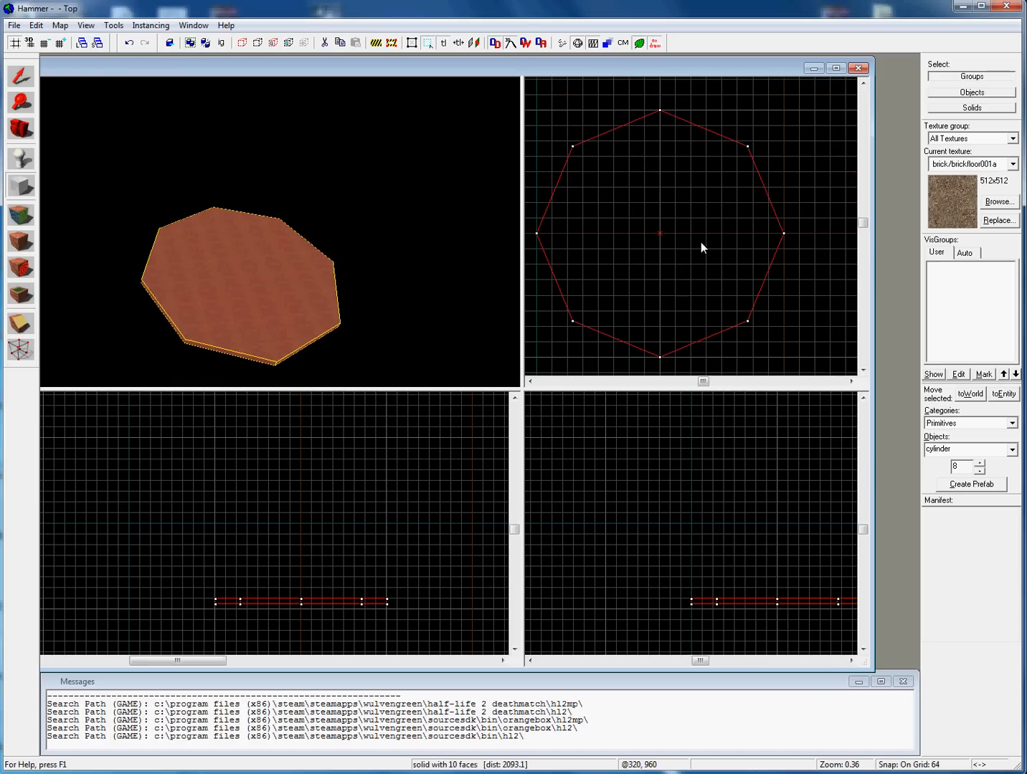
mouse_move(584, 161)
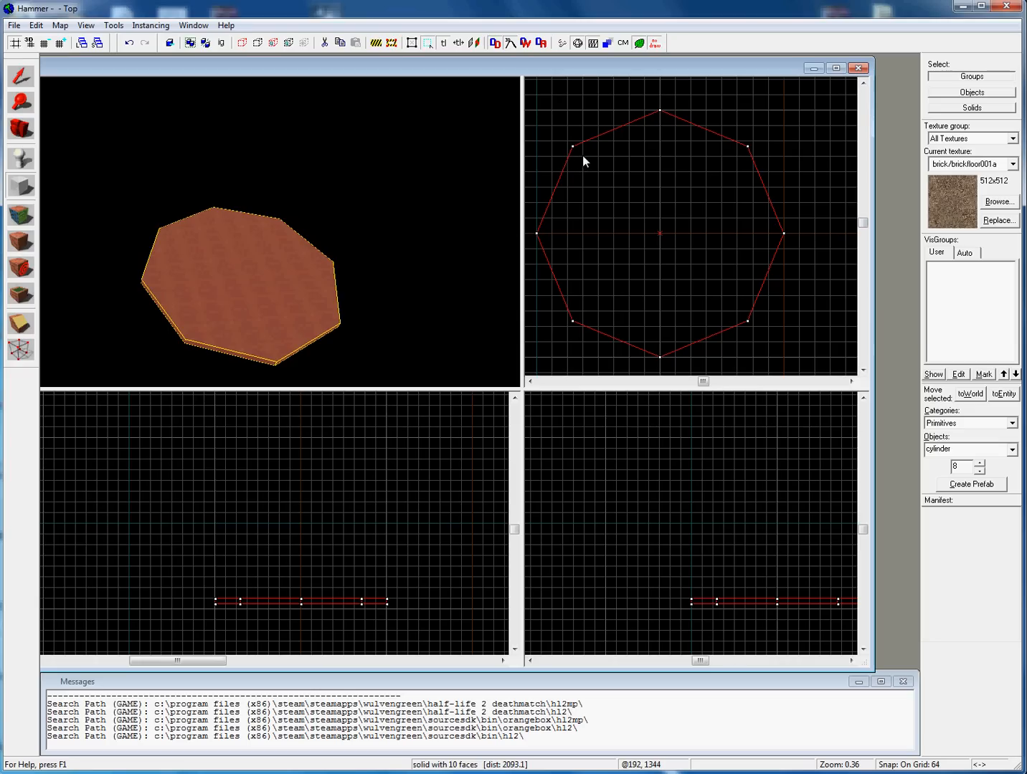
- Draw an eight-sided slab 1024 across and 32 tall around the first octagon
drag(573, 156, 743, 330)
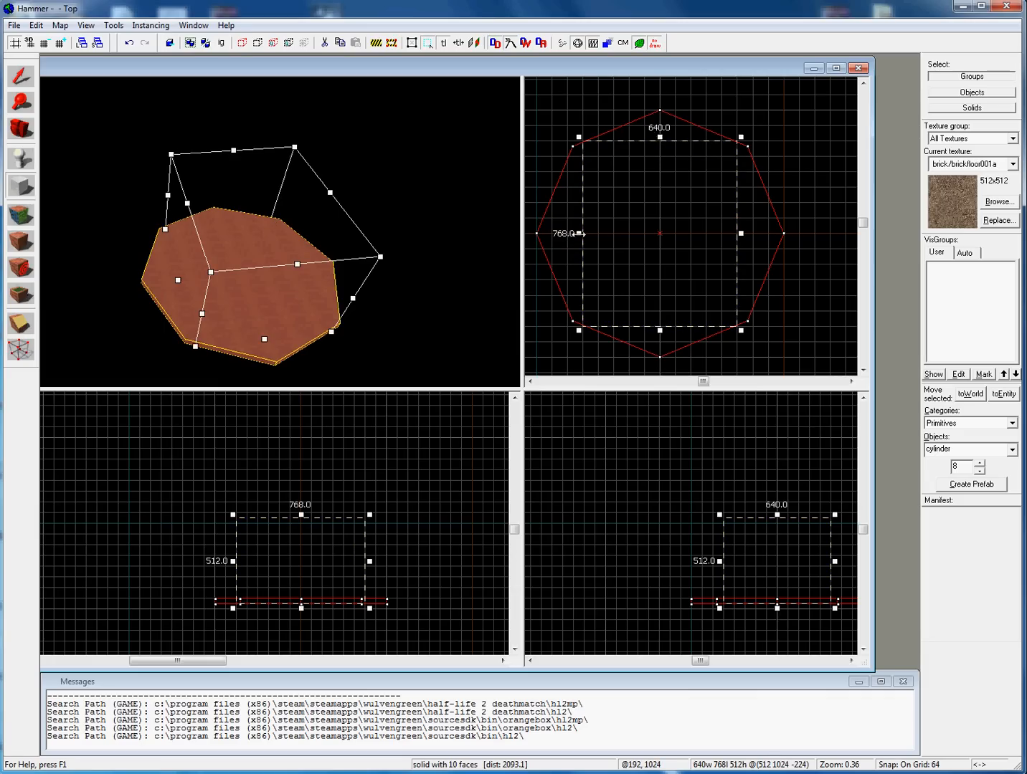
drag(784, 233, 741, 235)
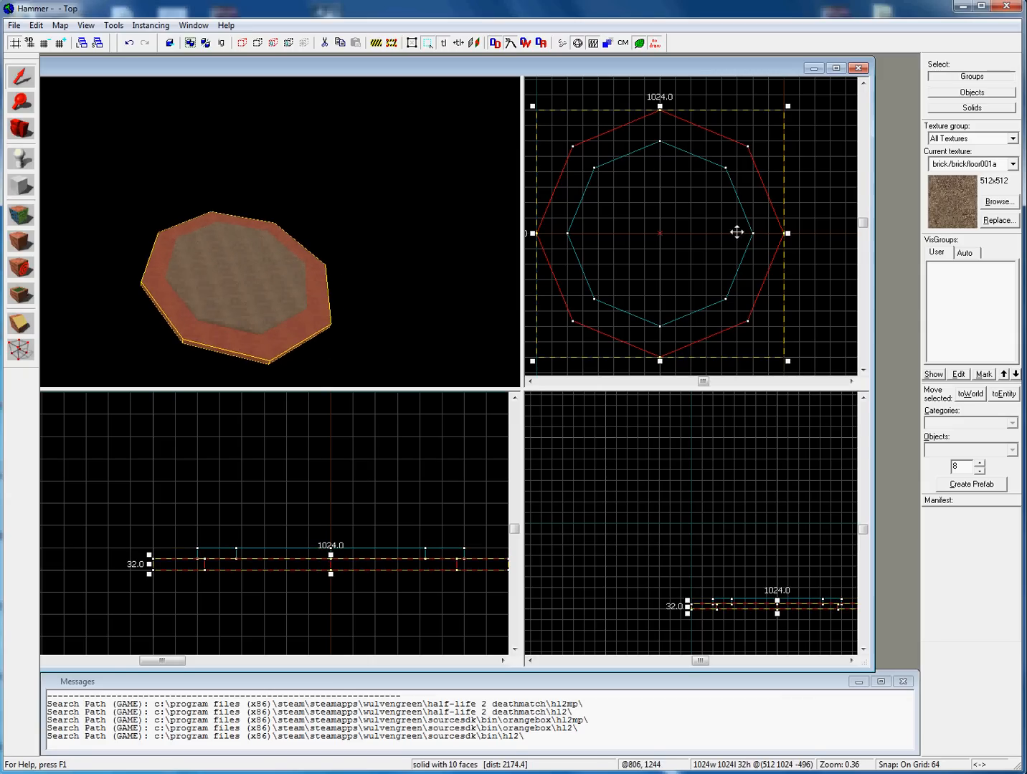
mouse_move(667, 321)
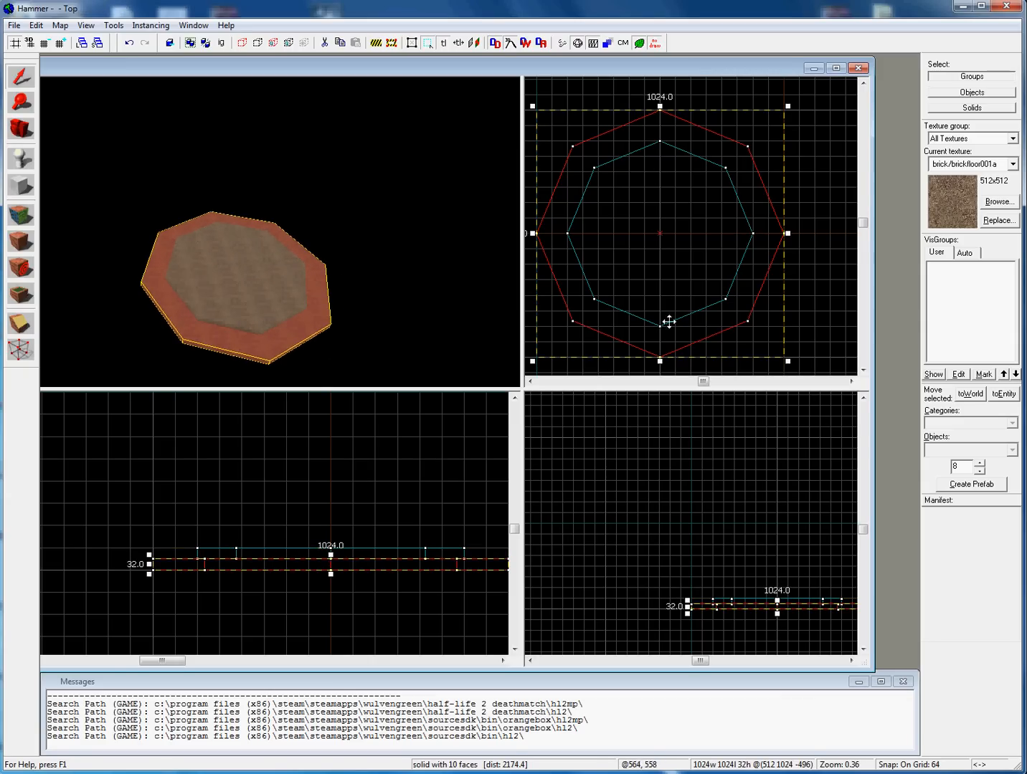
mouse_move(719, 259)
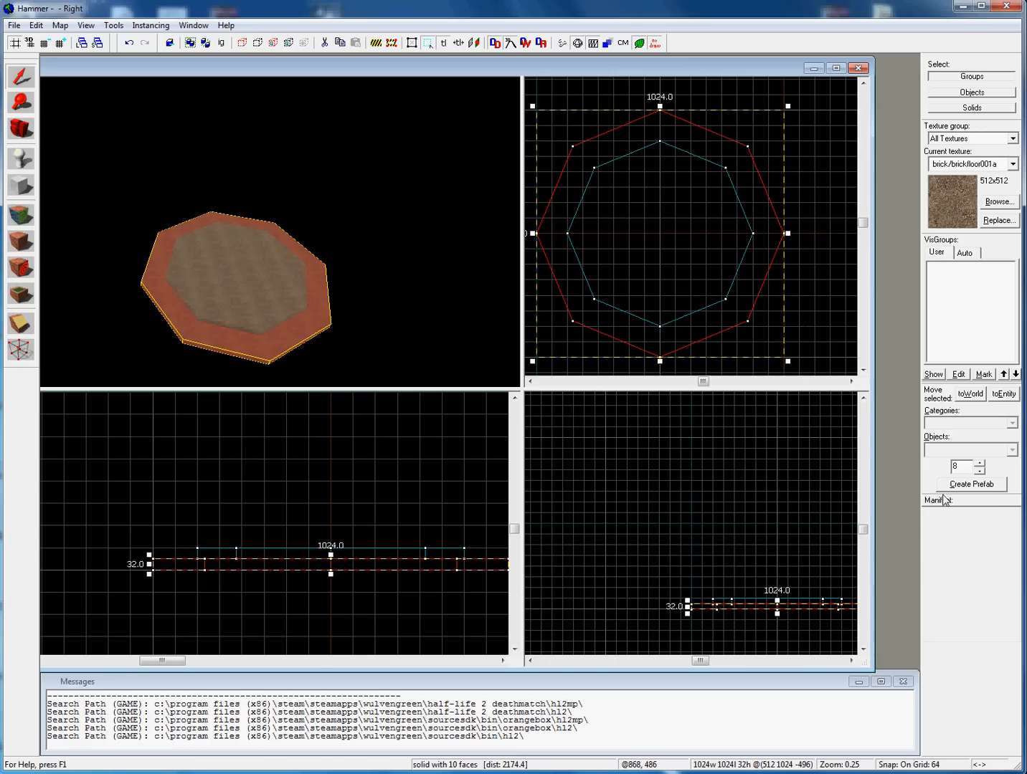
mouse_move(840, 448)
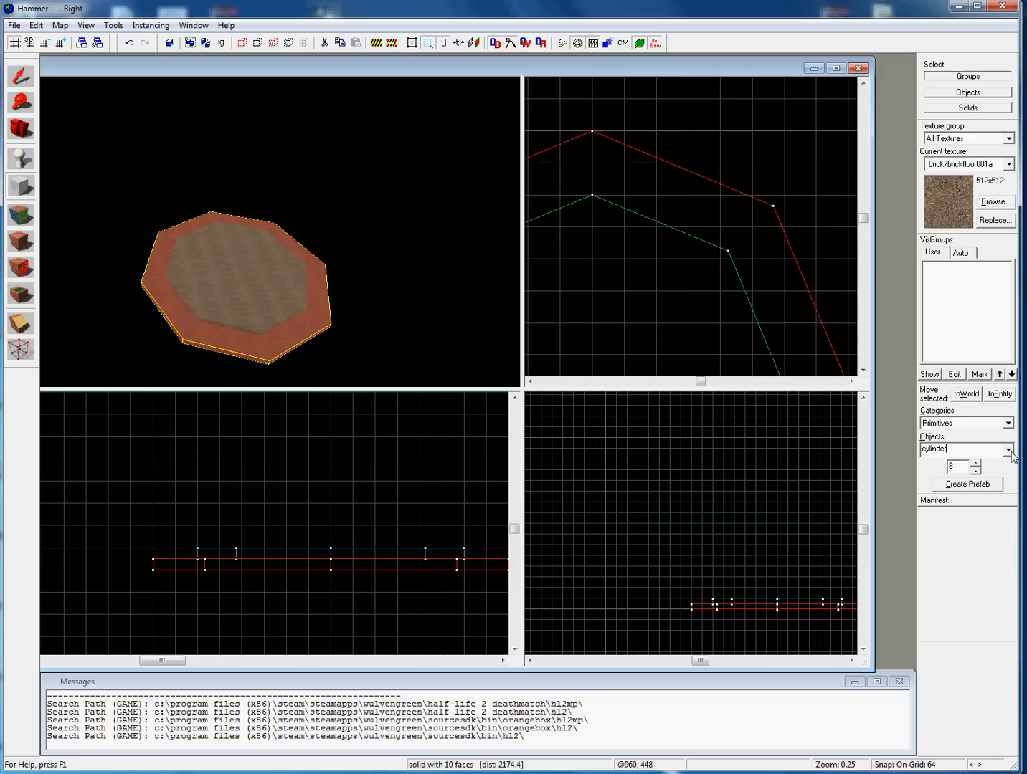
- Switch to the block primitive and draw a 384×256 block over the octagon's top-right edge
click(1009, 450)
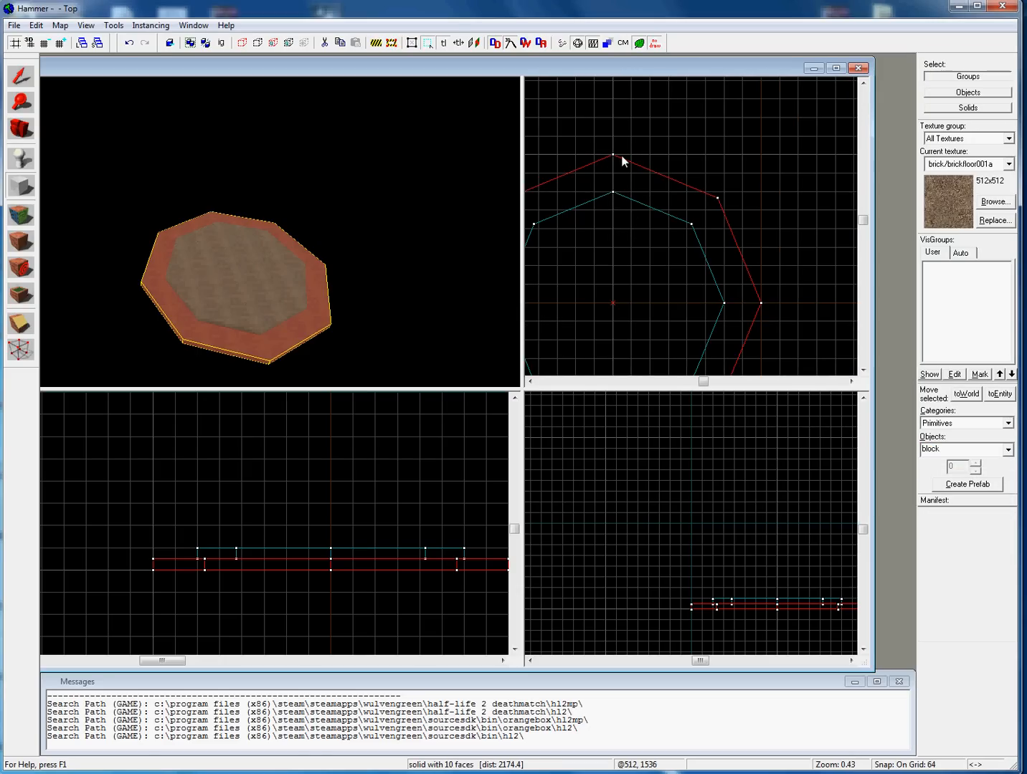
mouse_move(668, 182)
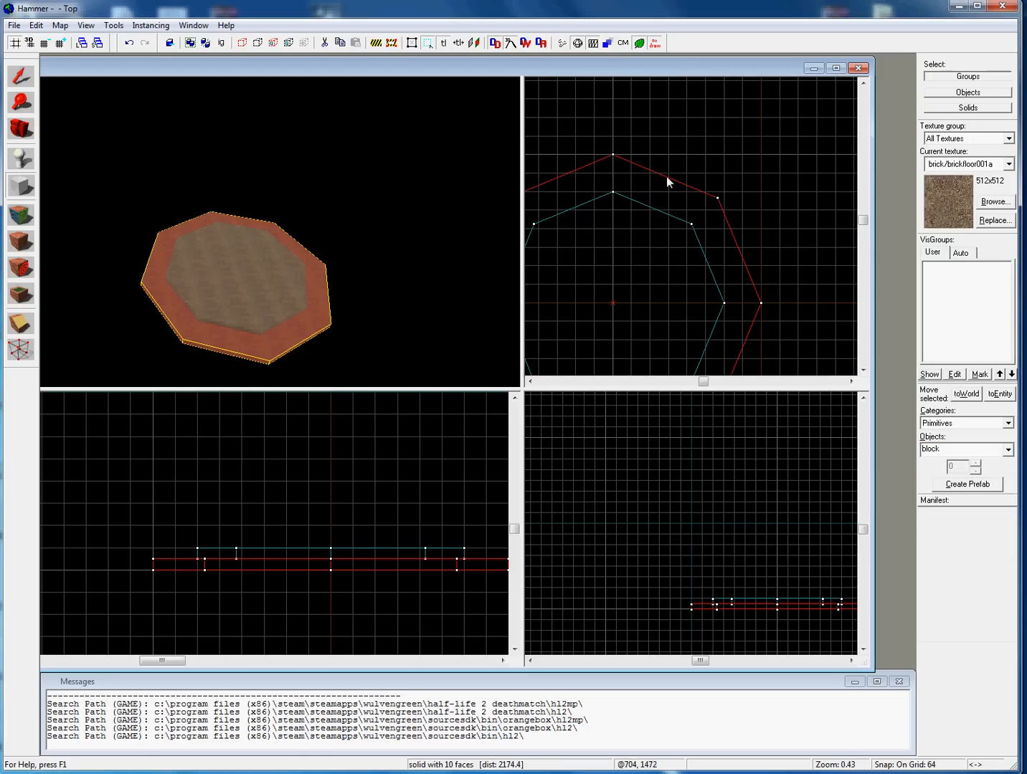
mouse_move(617, 160)
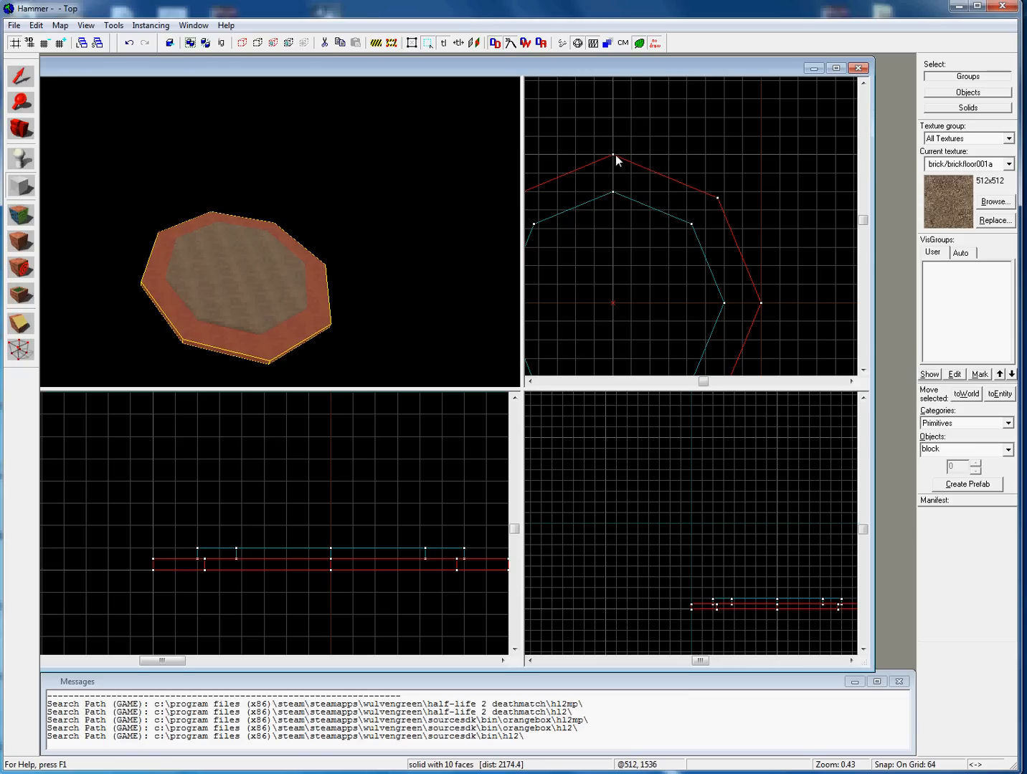
drag(617, 155, 722, 246)
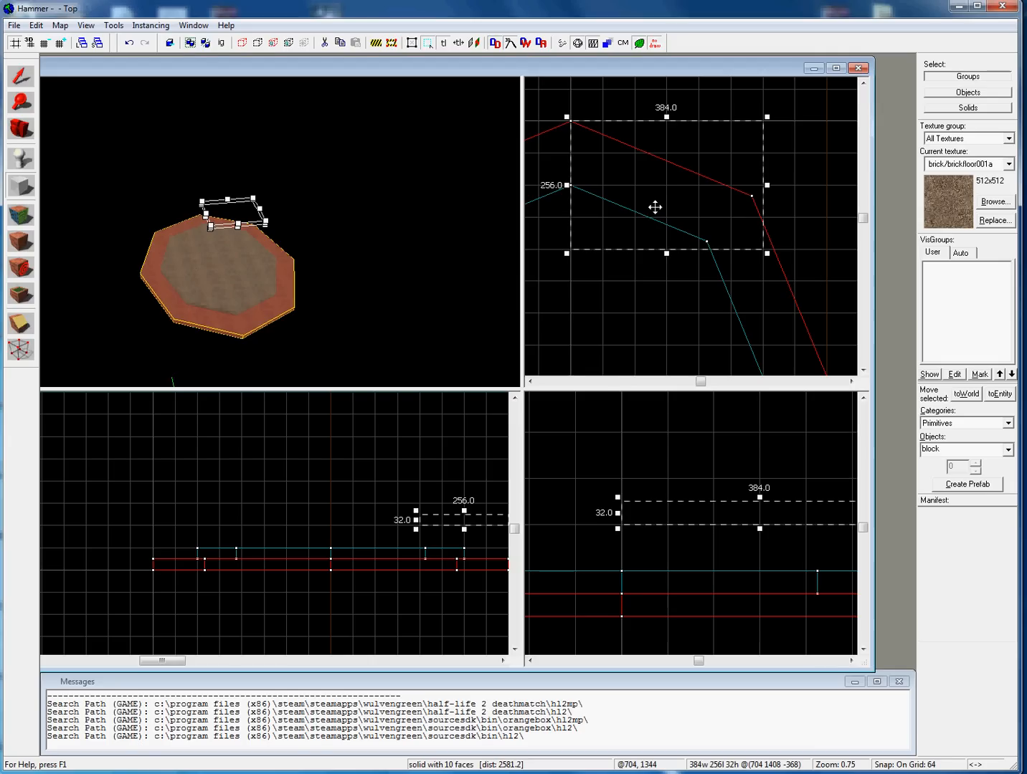
mouse_move(743, 184)
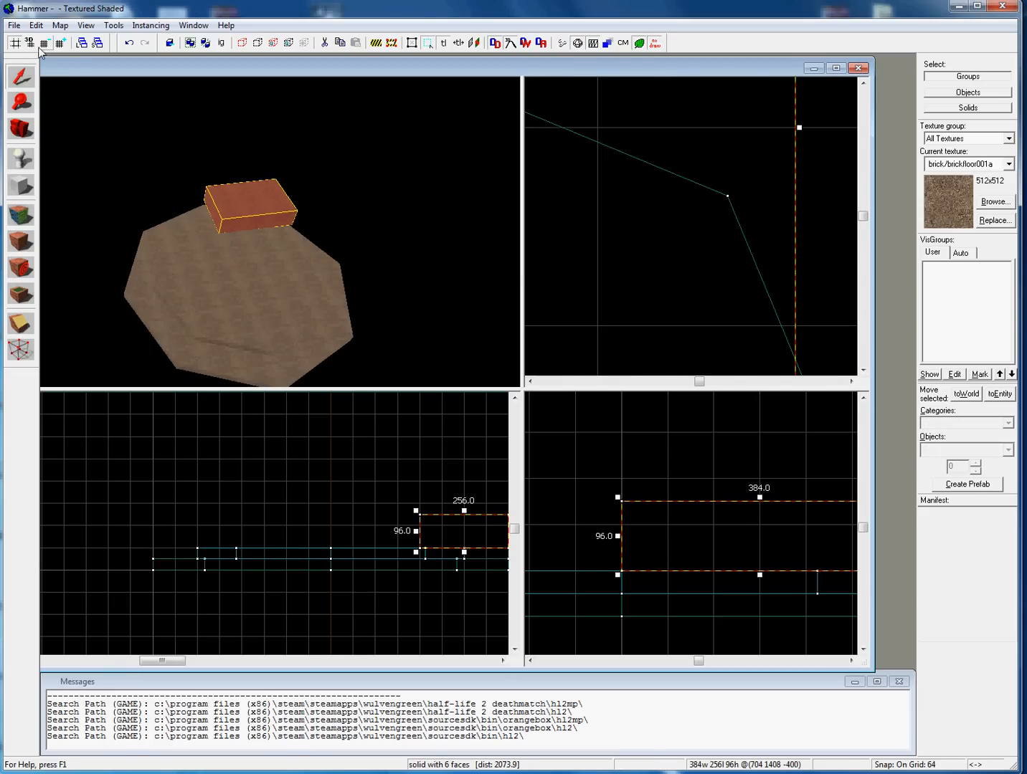
- Lower the snapping grid size to 2 for finer block resizing
click(44, 43)
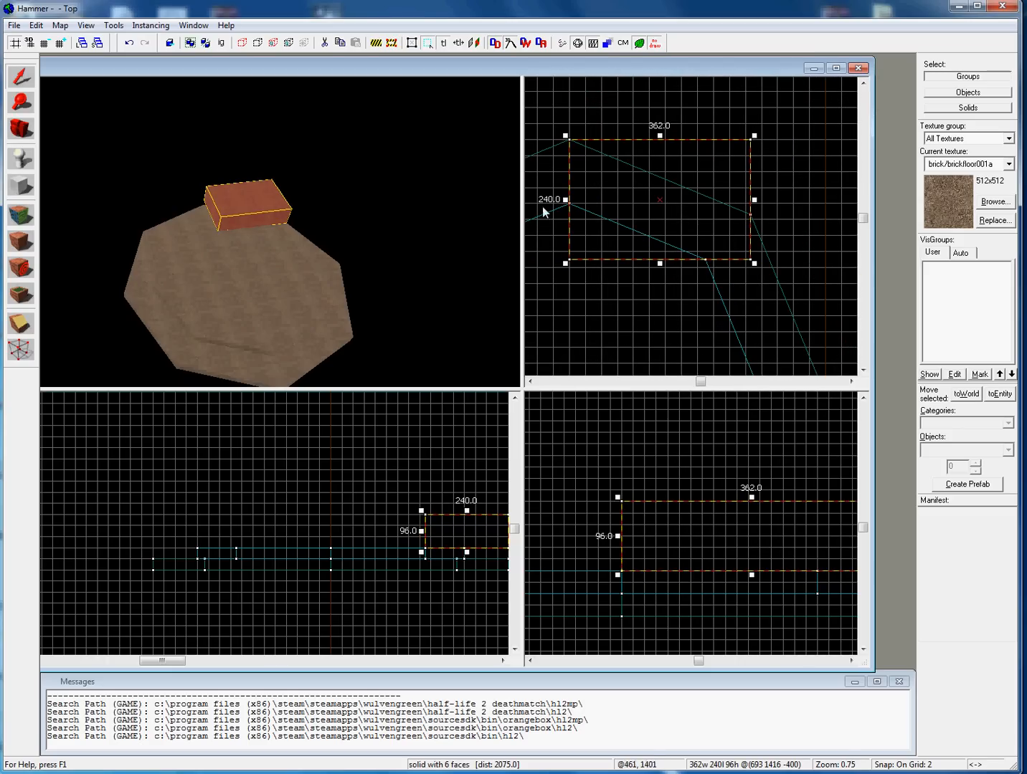
mouse_move(742, 215)
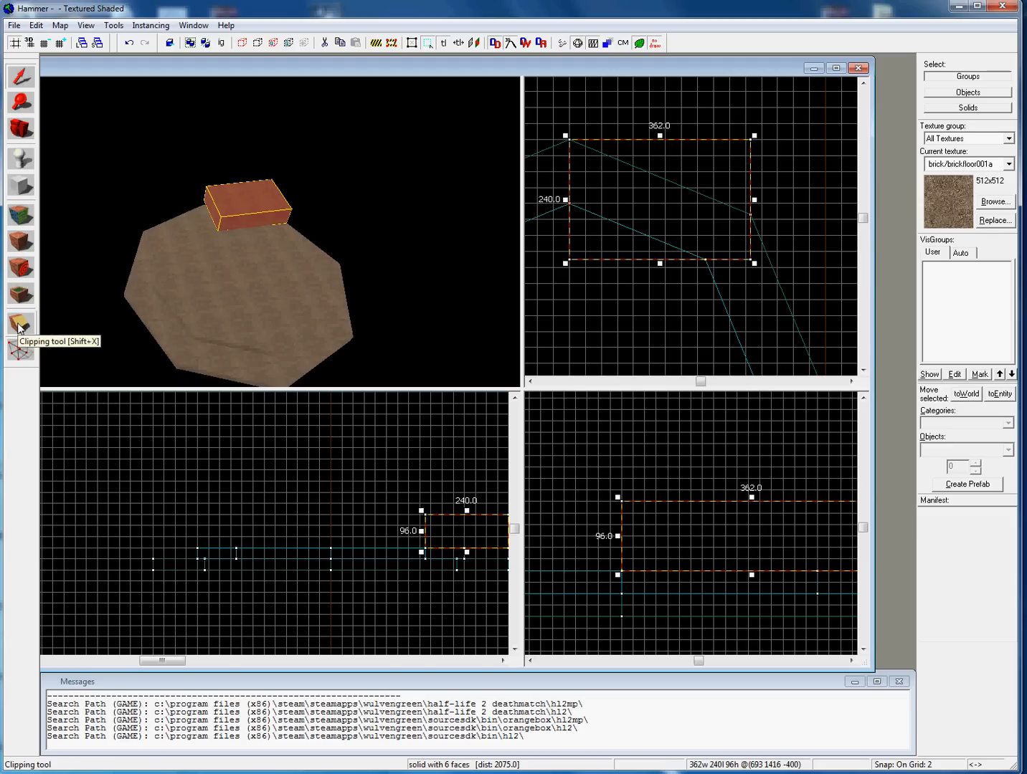
- Clip the brick block along the outer and inner octagon edges into a trapezoid
click(20, 324)
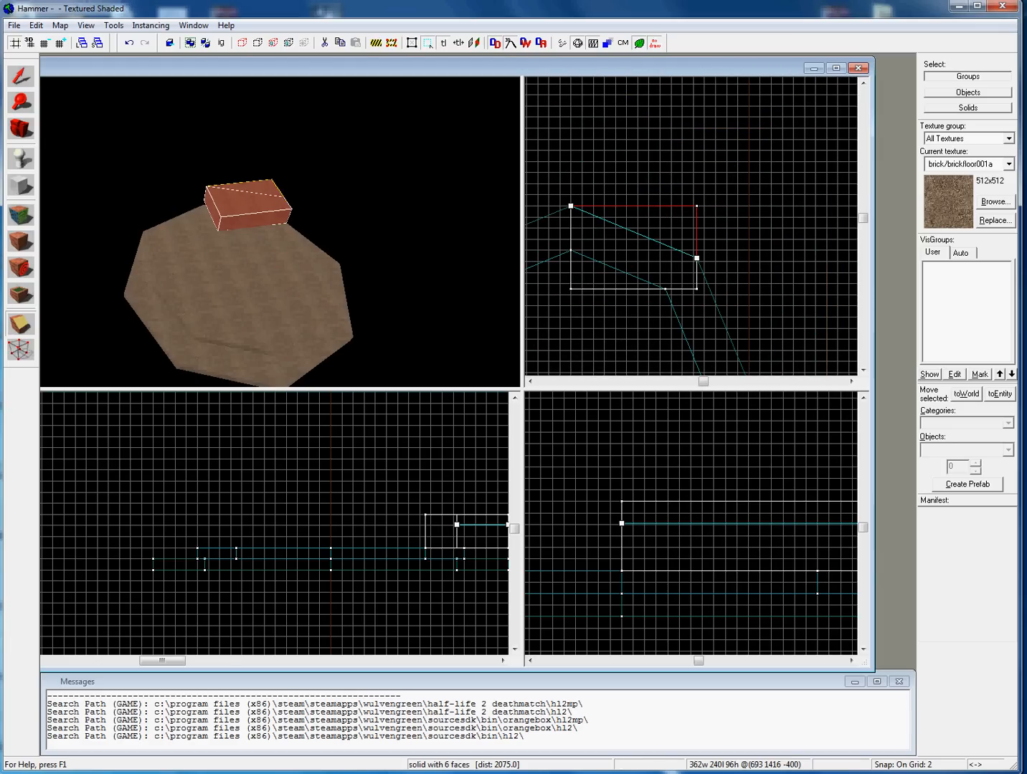
mouse_move(21, 324)
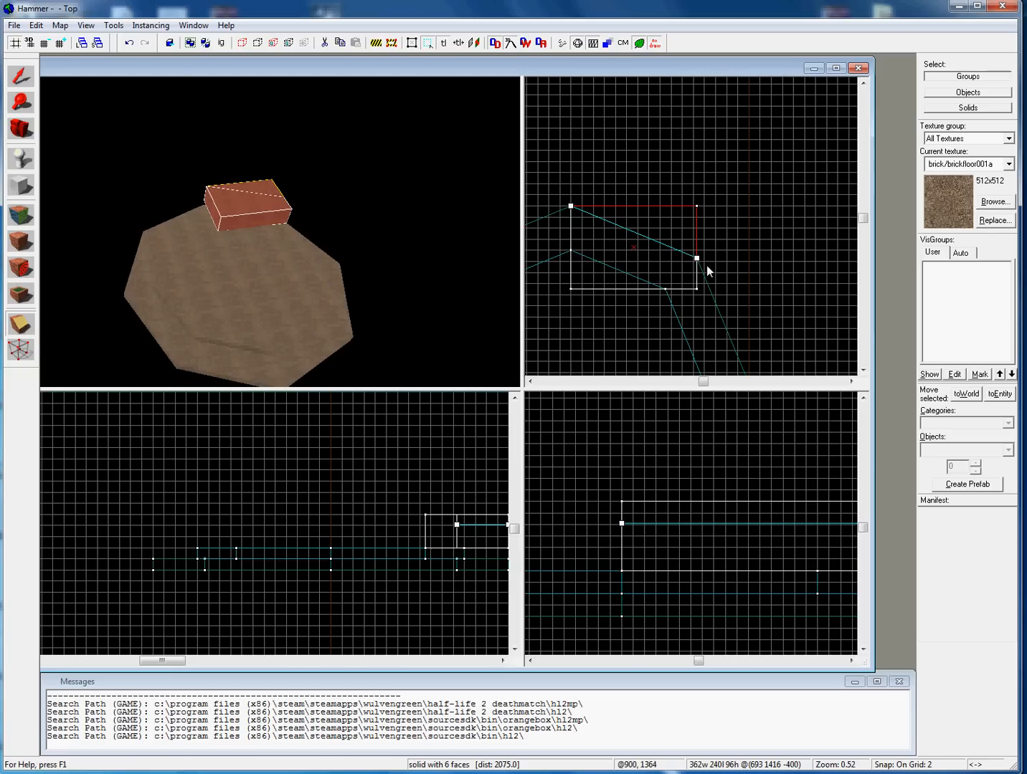
click(21, 323)
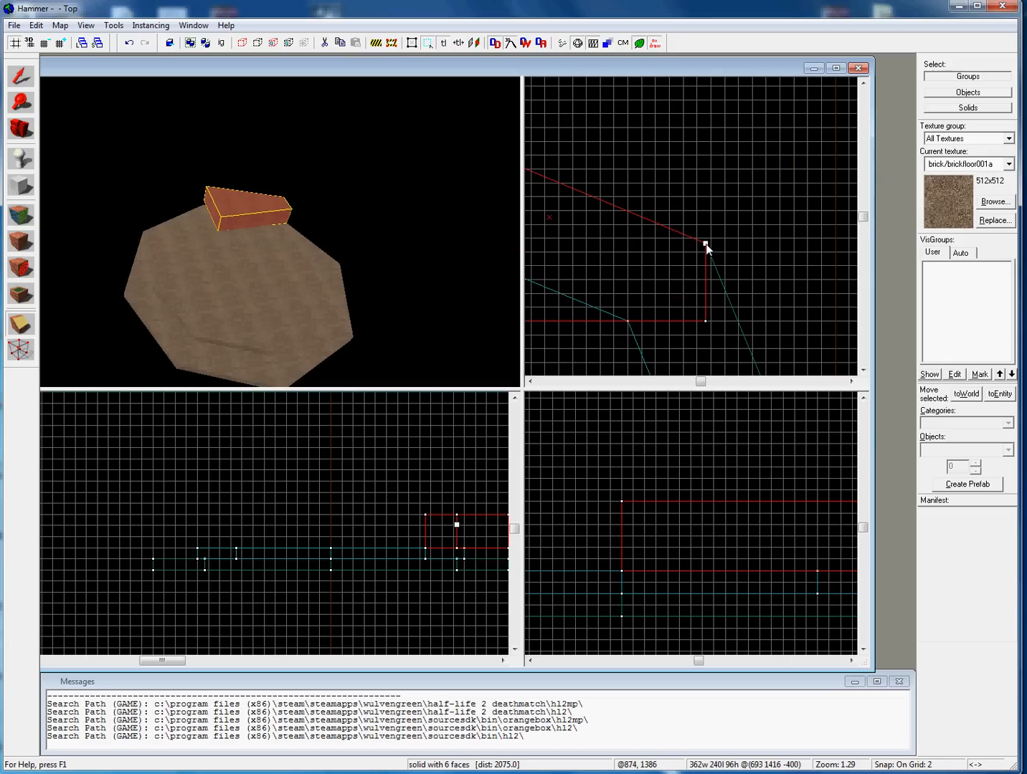
drag(706, 248, 631, 324)
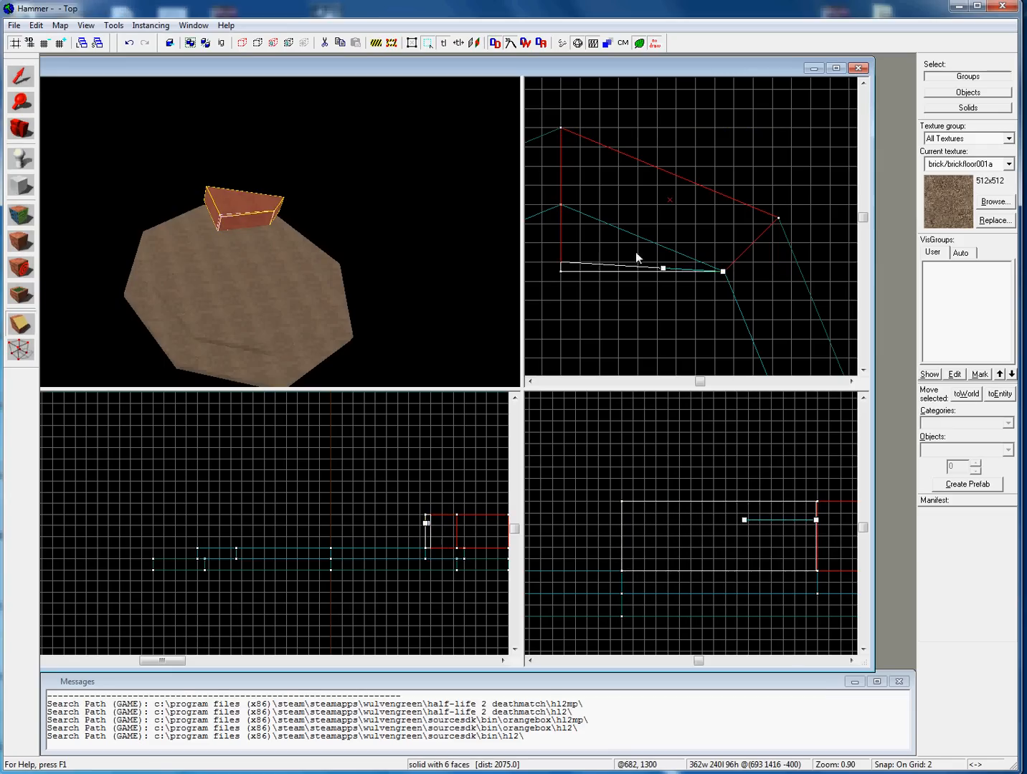
drag(663, 269, 561, 205)
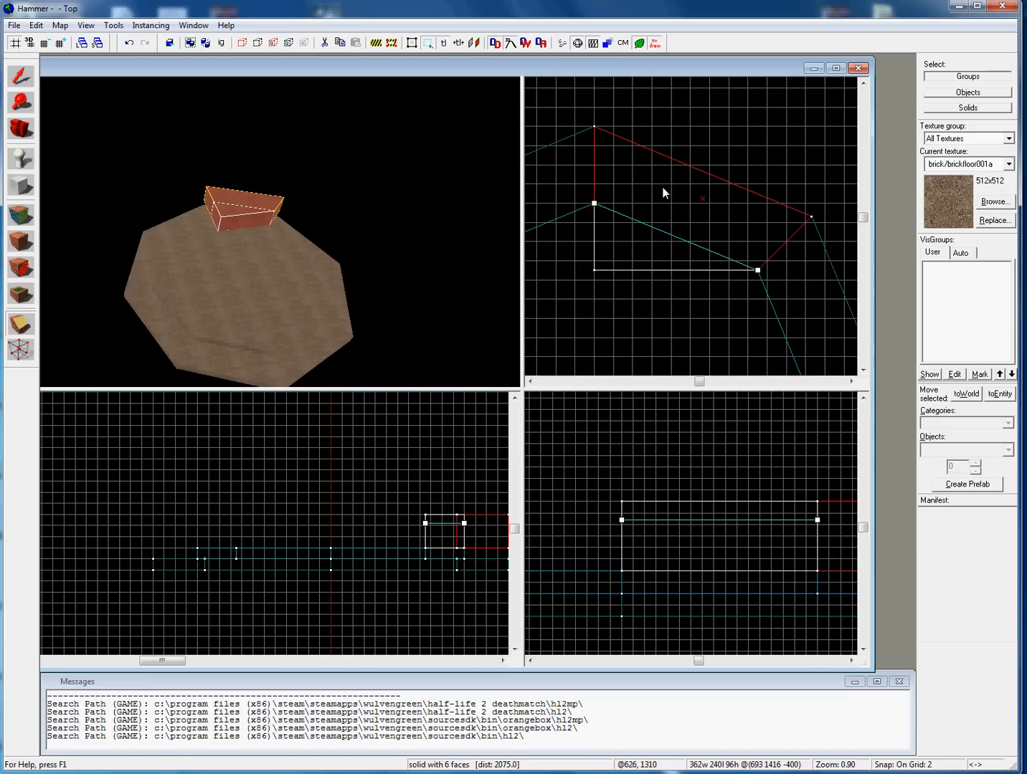
mouse_move(602, 210)
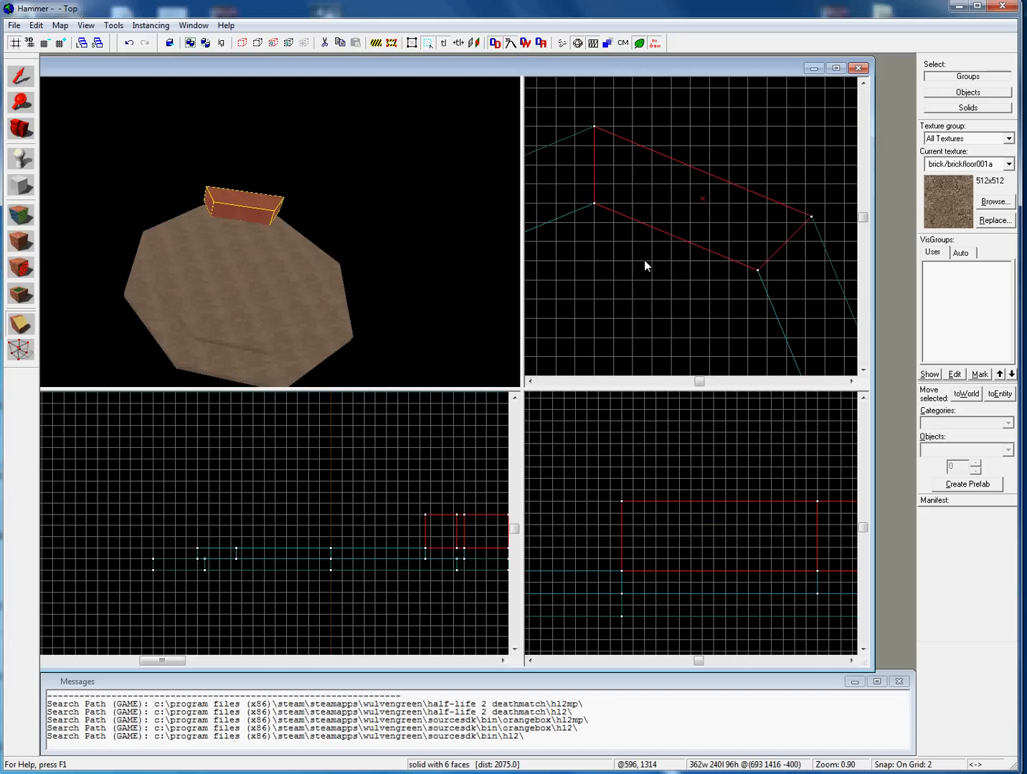
mouse_move(545, 182)
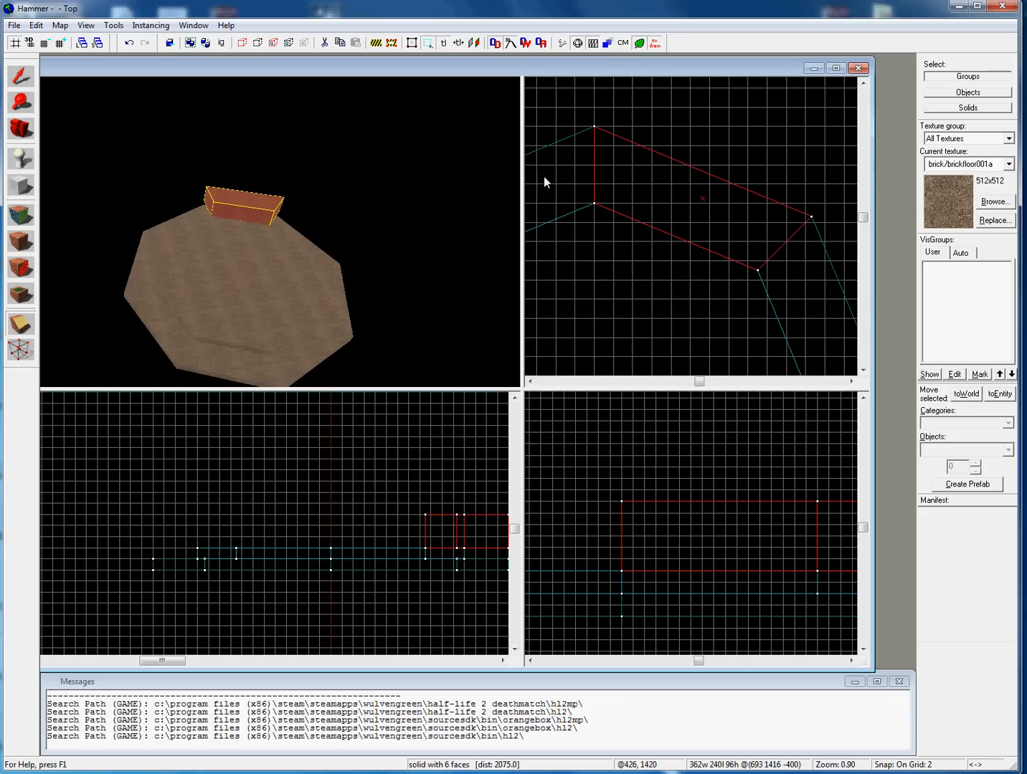
mouse_move(588, 381)
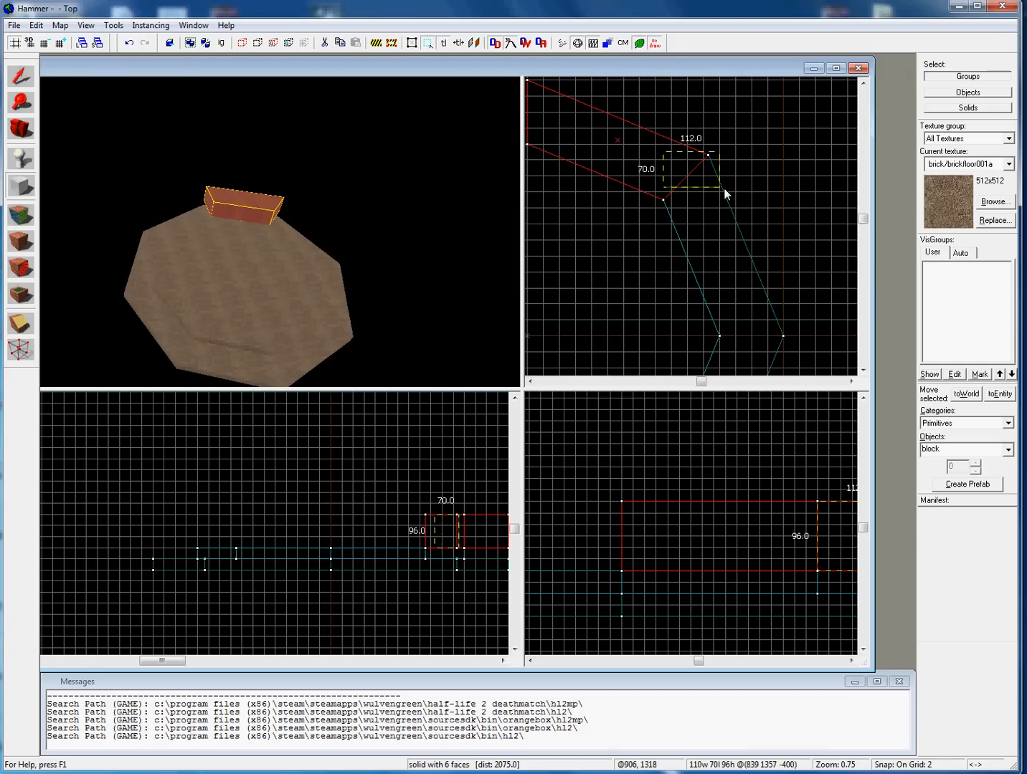
- Draw a block on the adjacent octagon side and clip it along both octagon edges
drag(708, 194, 782, 343)
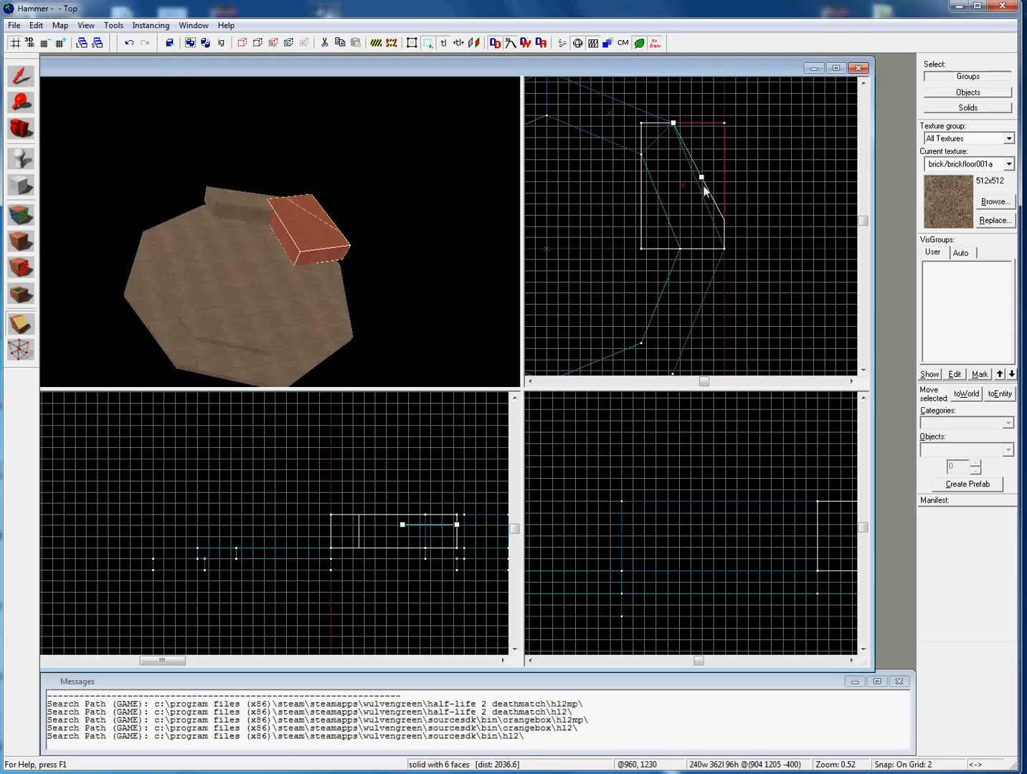
drag(702, 177, 719, 251)
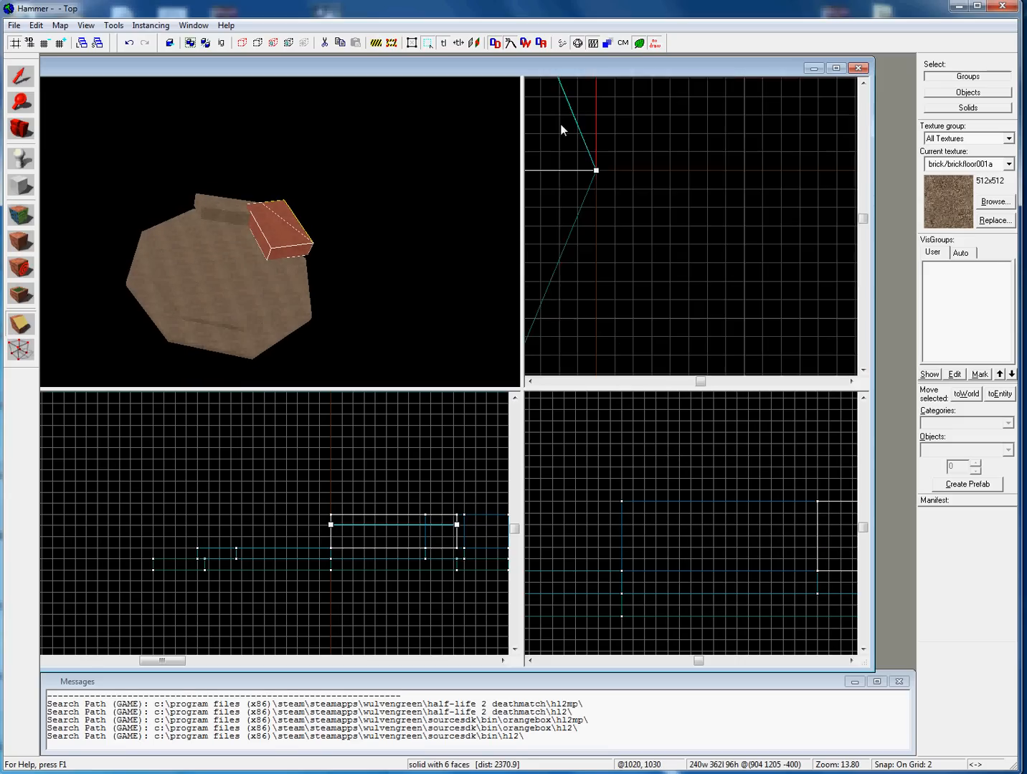
scroll(down, 3)
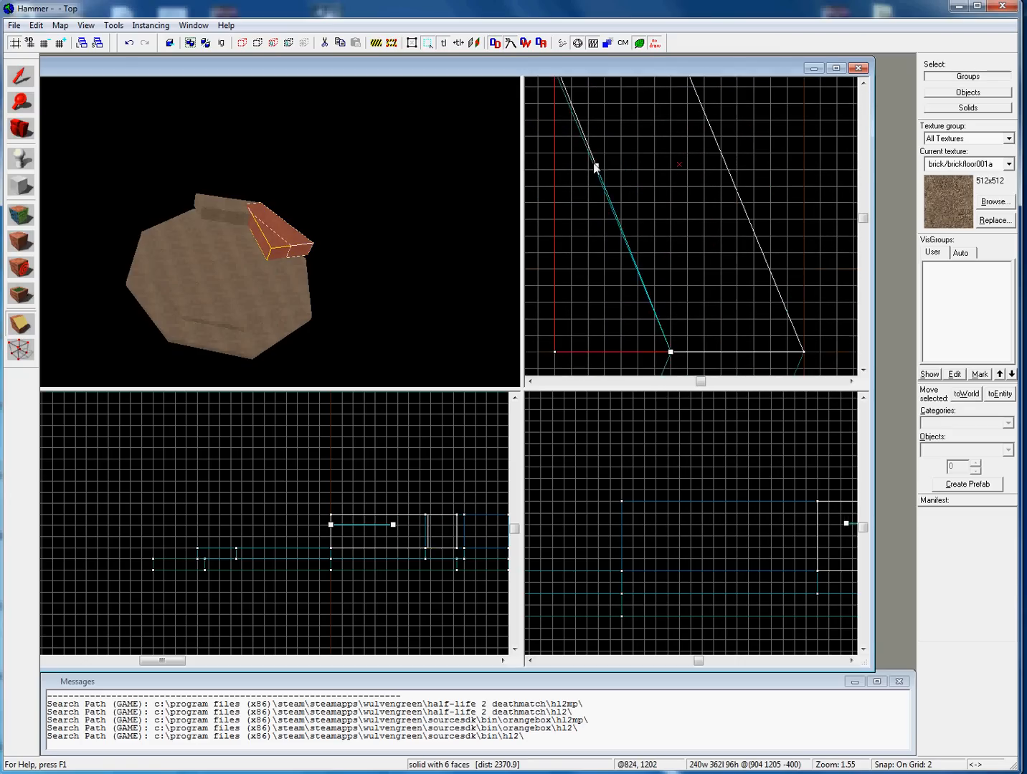
drag(669, 351, 556, 219)
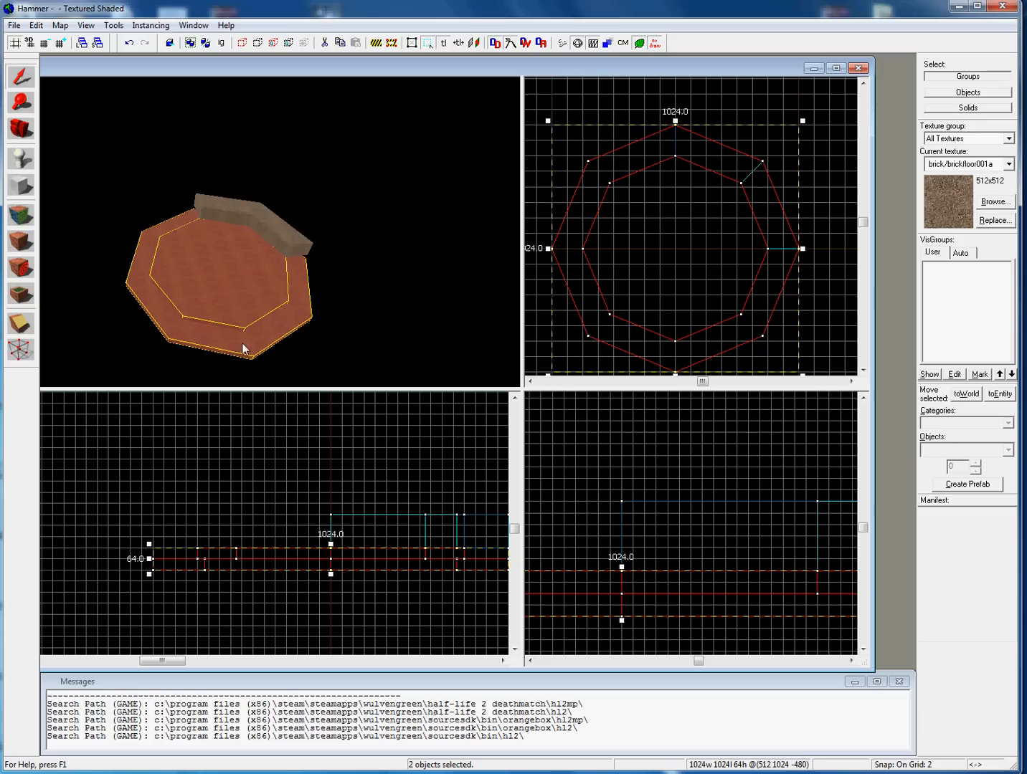
- Delete the two octagon guide slabs, leaving only the two brick wall pieces
key(Delete)
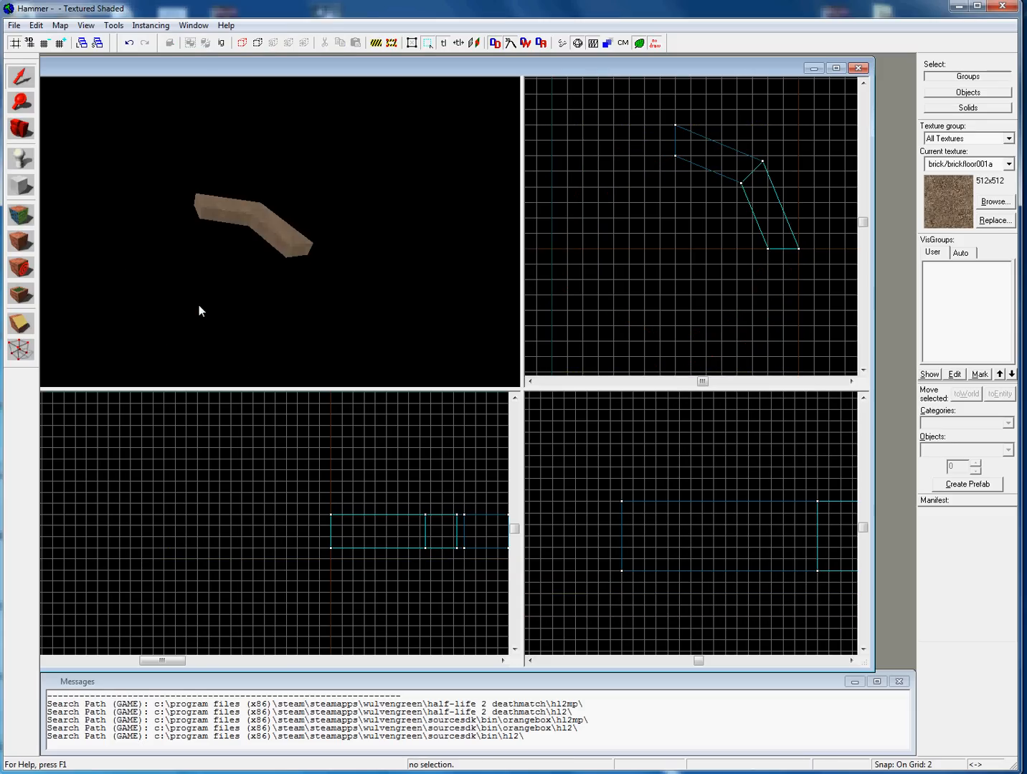
click(226, 211)
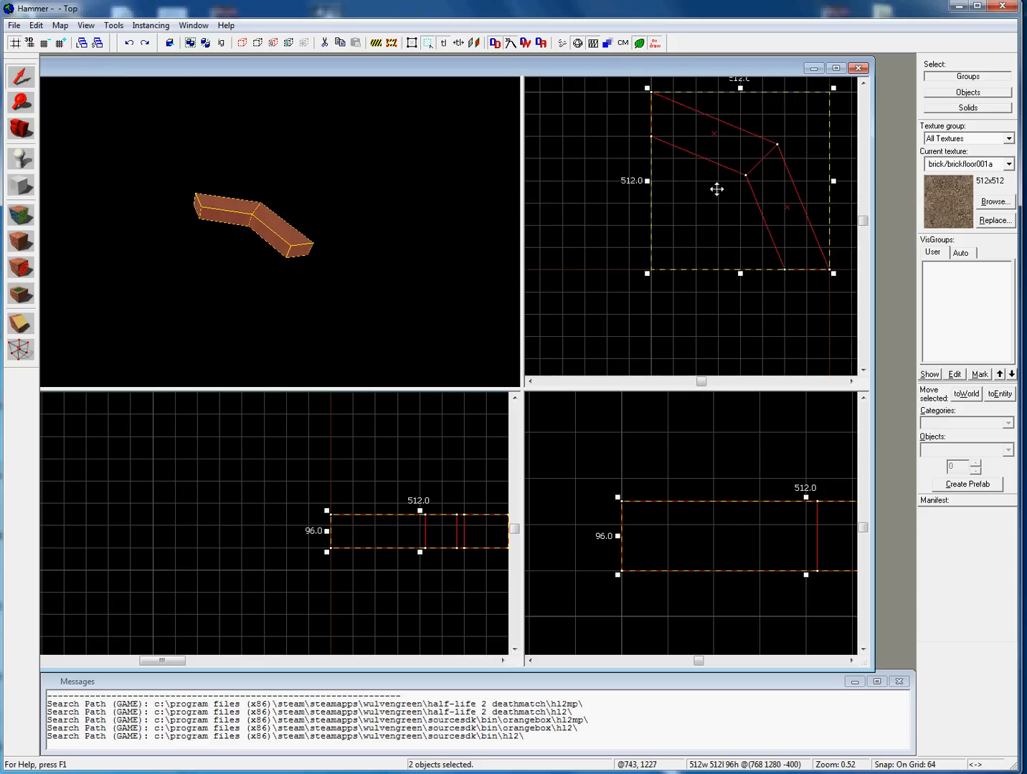
scroll(down, 3)
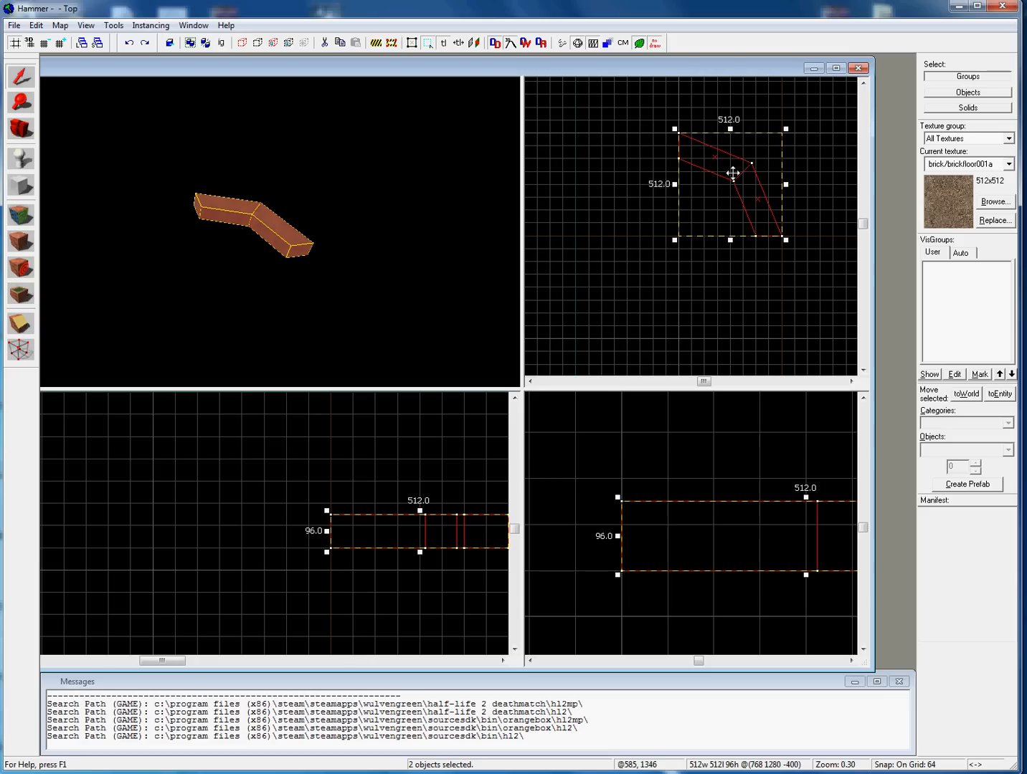
mouse_move(746, 133)
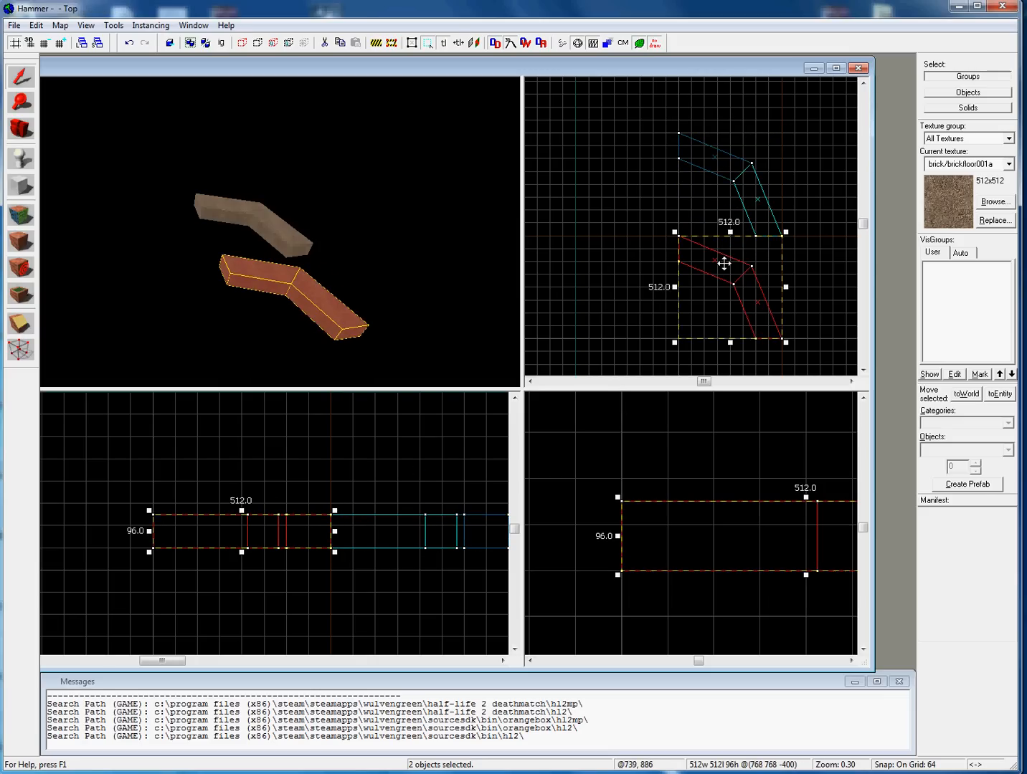
mouse_move(735, 293)
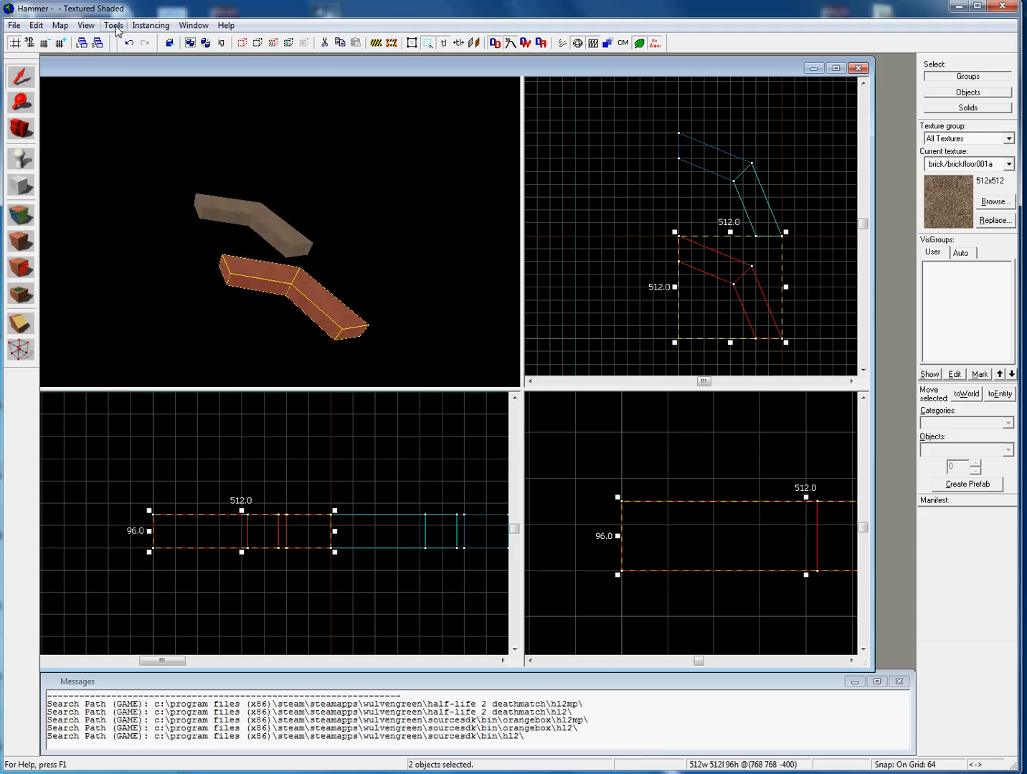
- Rotate the copied wall section 90 degrees using the Transform dialog
click(113, 25)
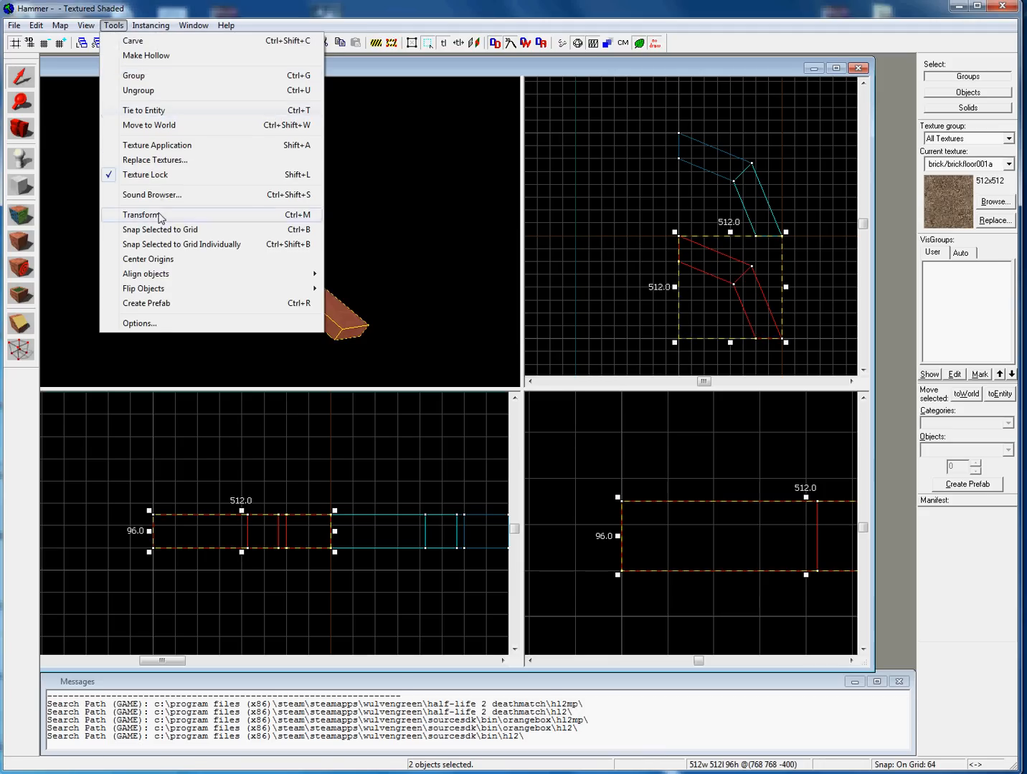
click(141, 215)
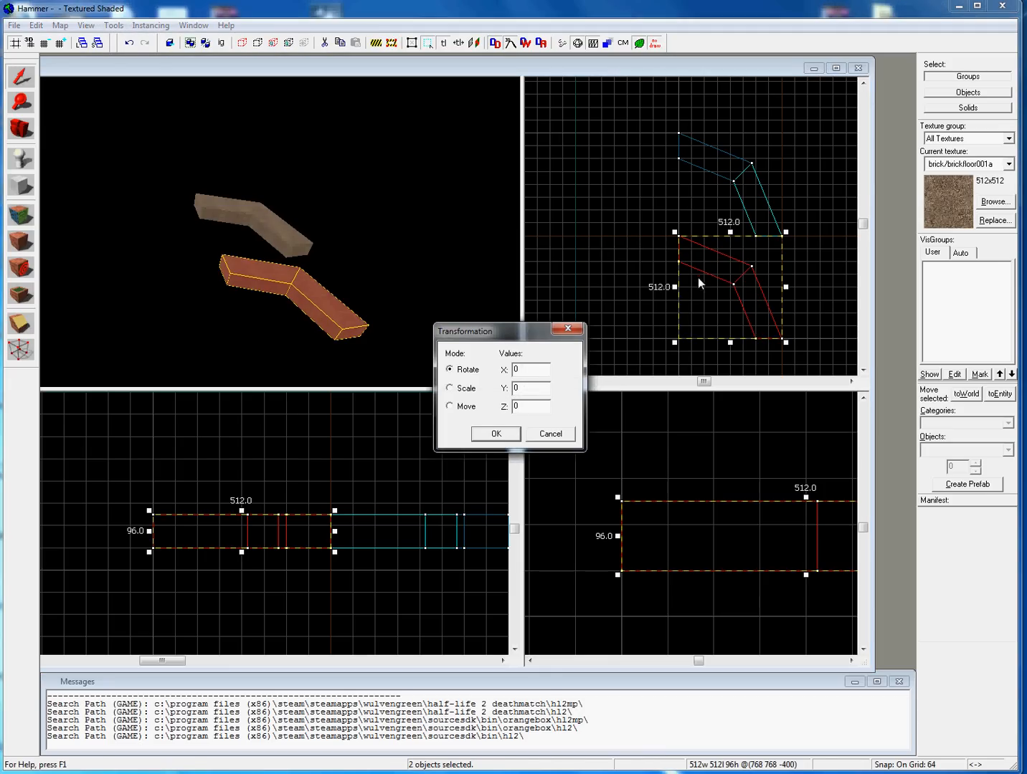
click(450, 407)
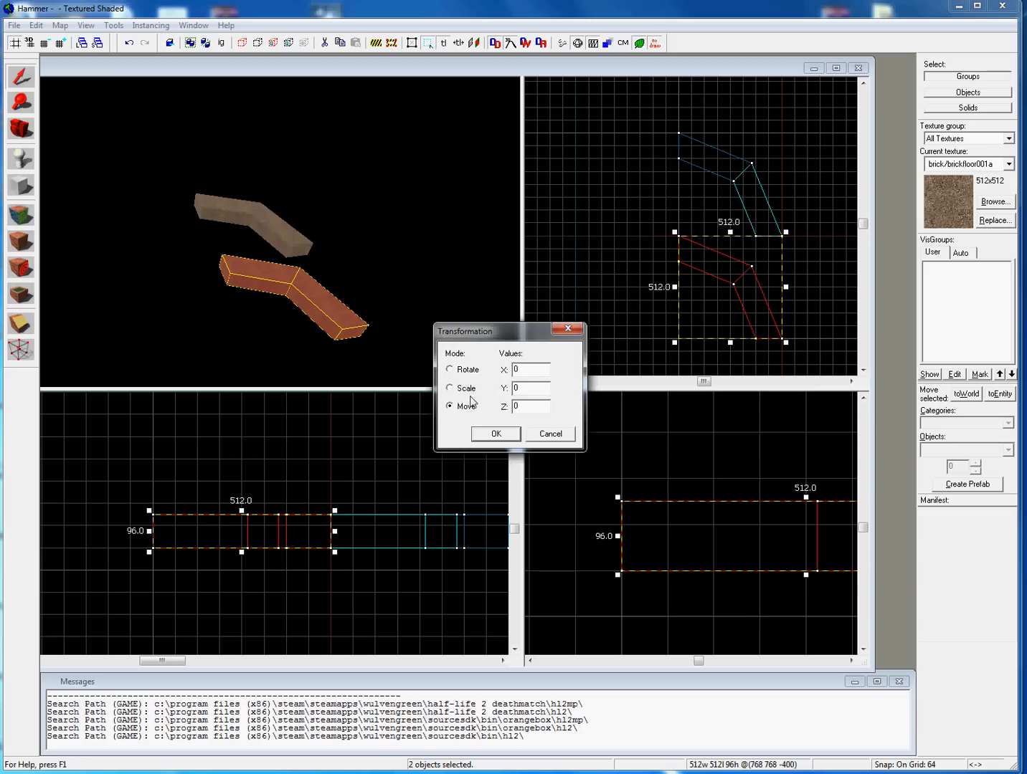
click(450, 369)
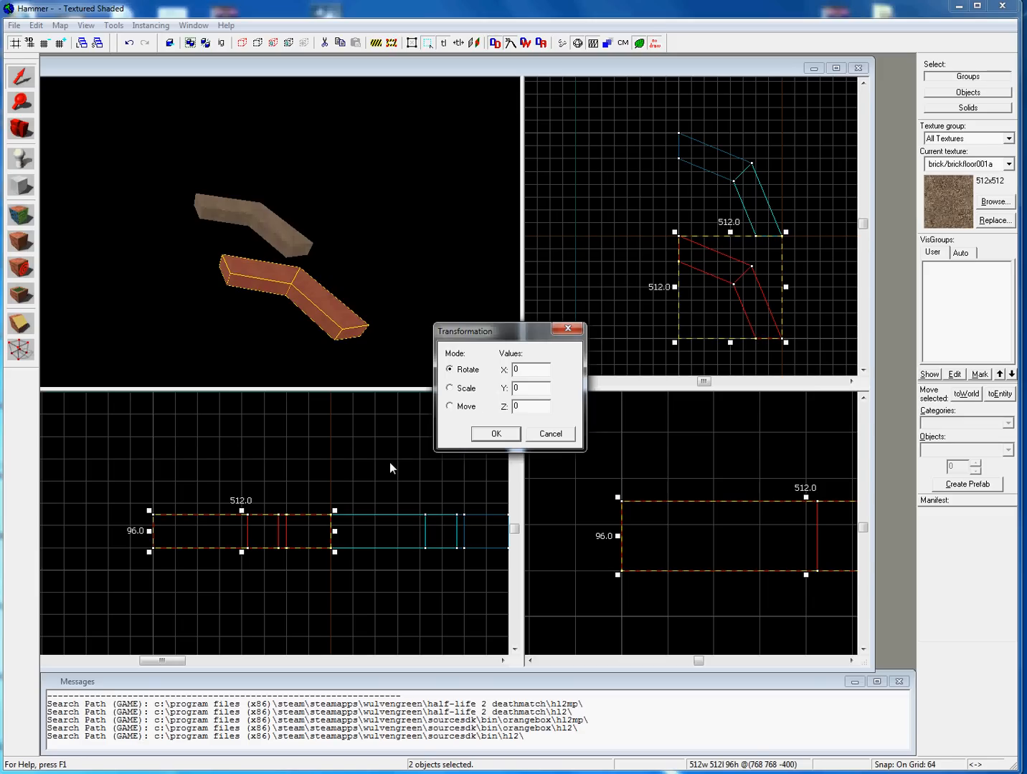
text(90)
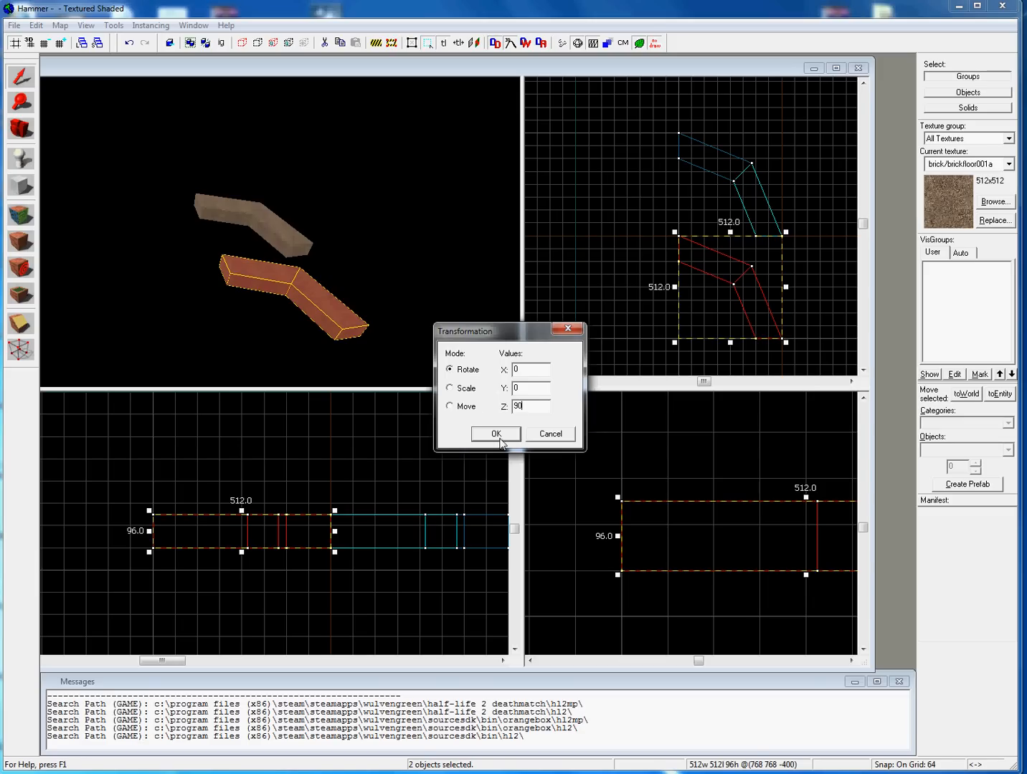
click(495, 434)
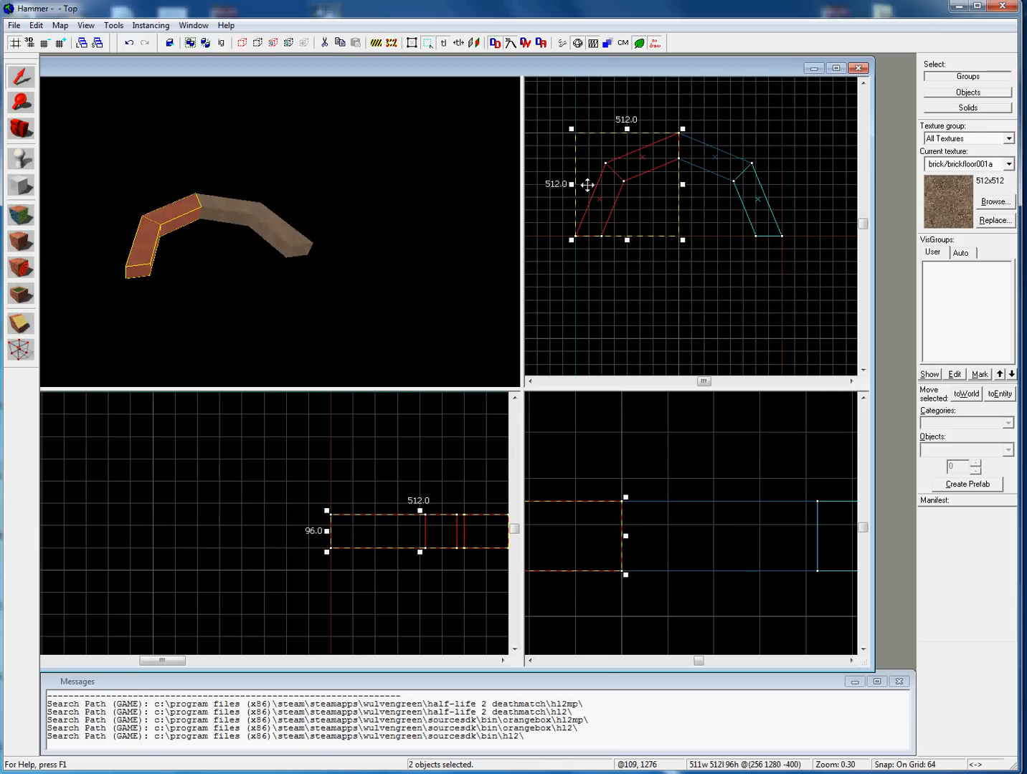
mouse_move(717, 163)
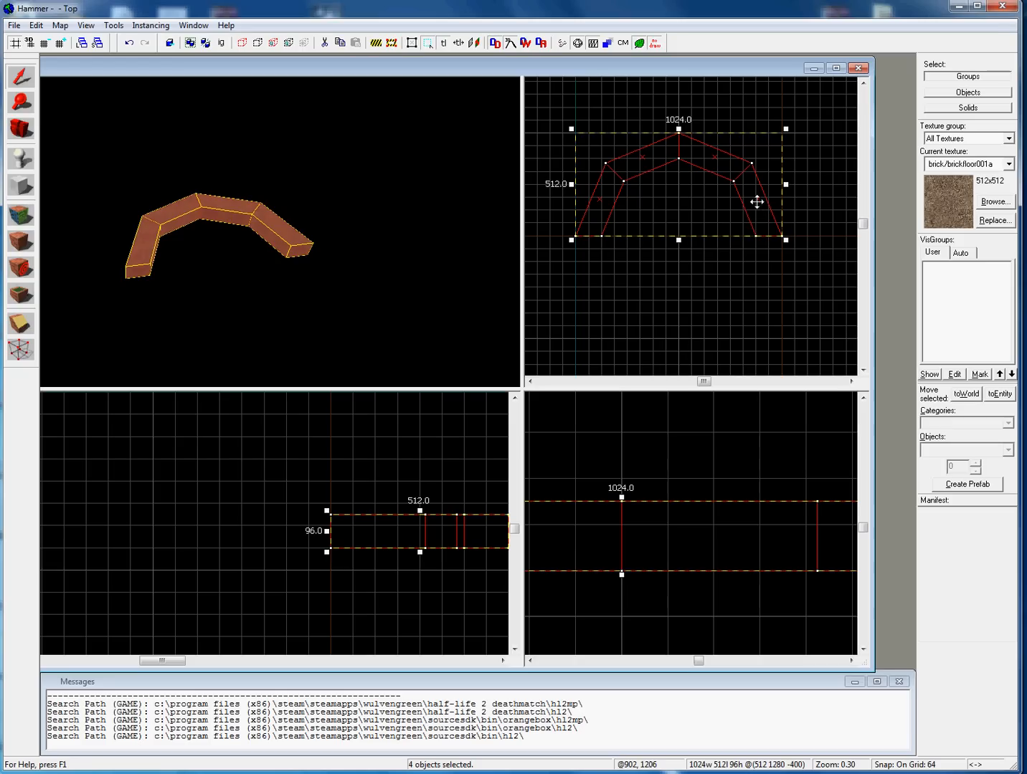
mouse_move(650, 157)
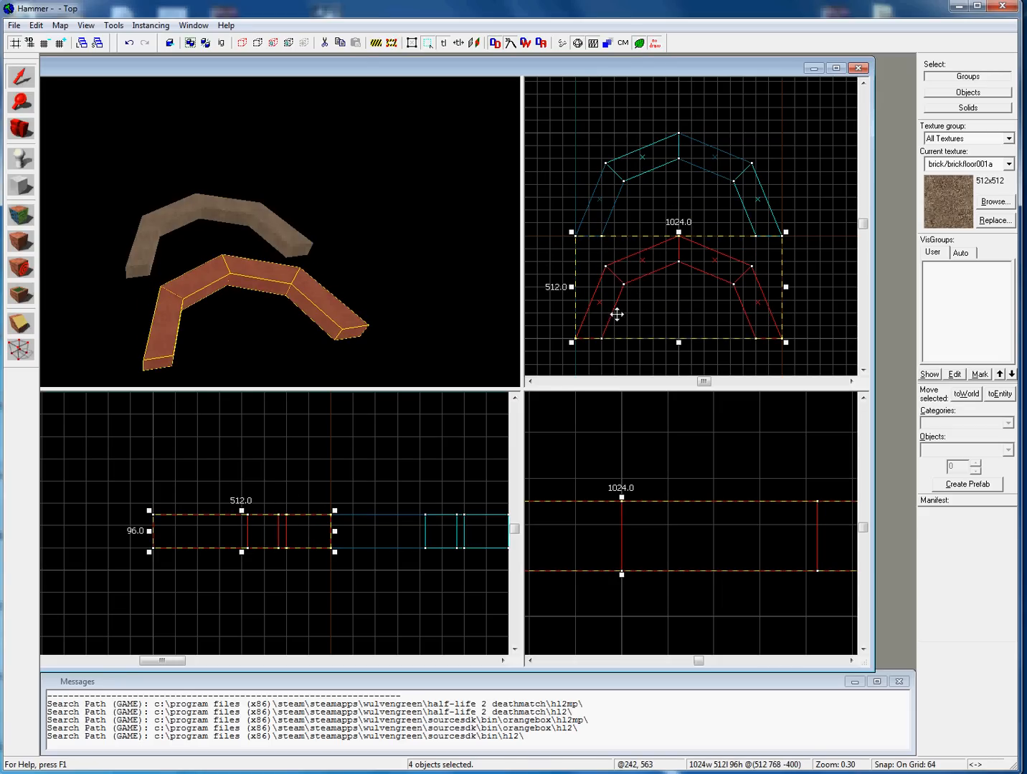
- Rotate the copied half octagon 180 degrees about Z with the Transform tool
click(113, 25)
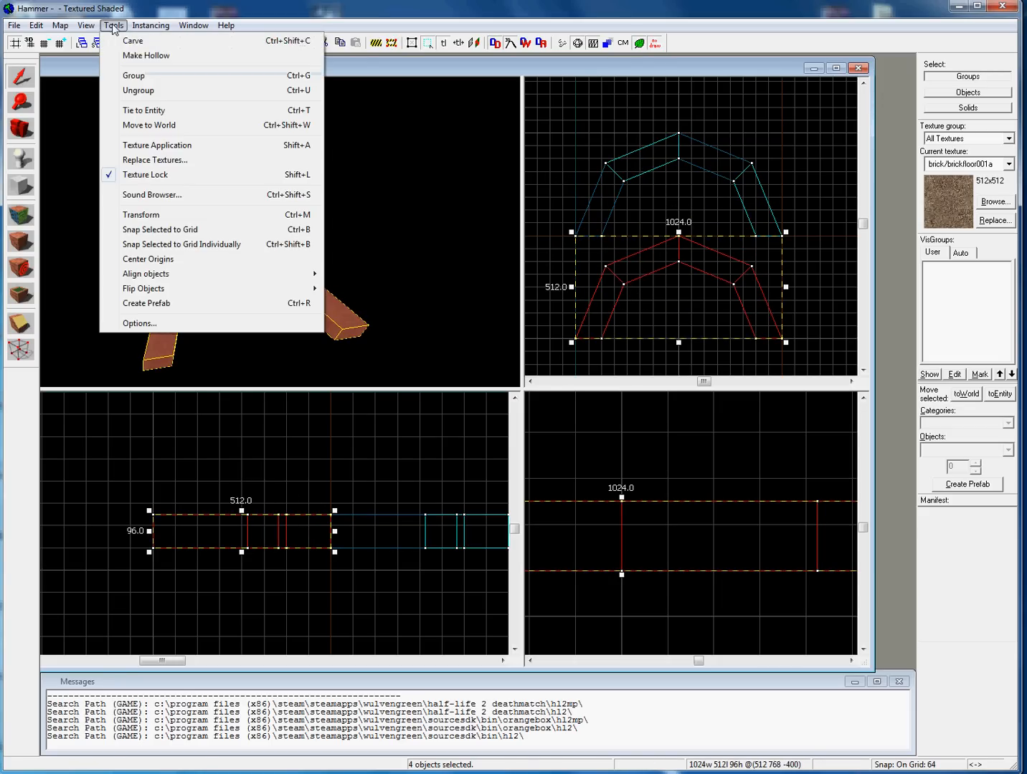
mouse_move(182, 244)
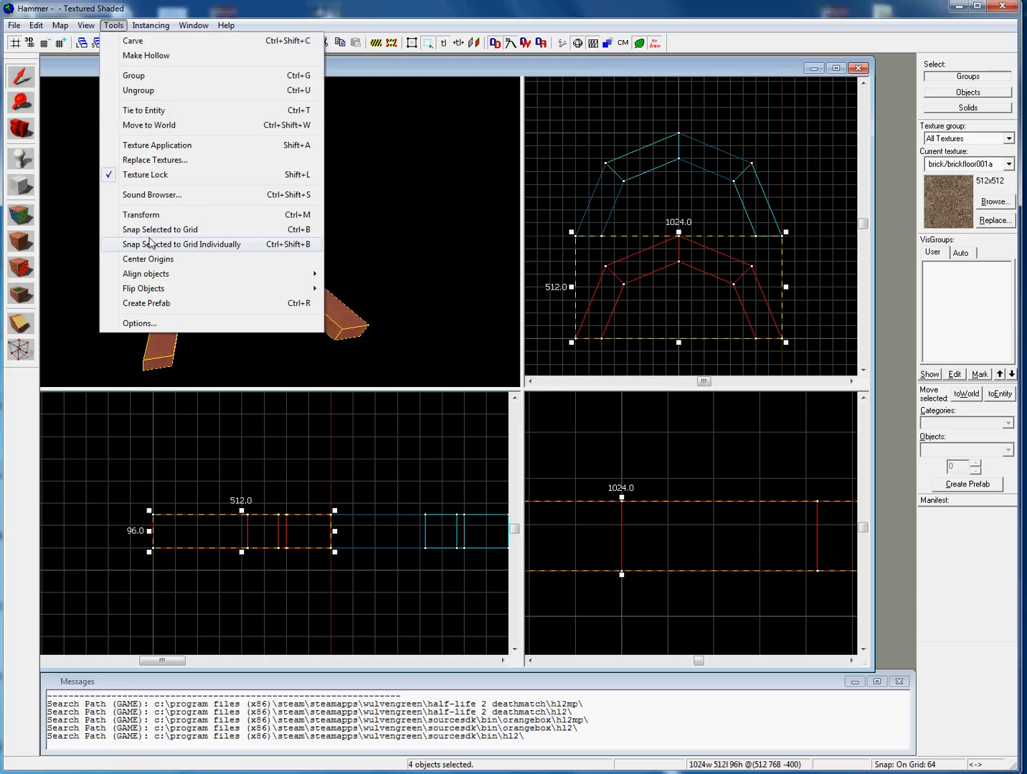
mouse_move(178, 130)
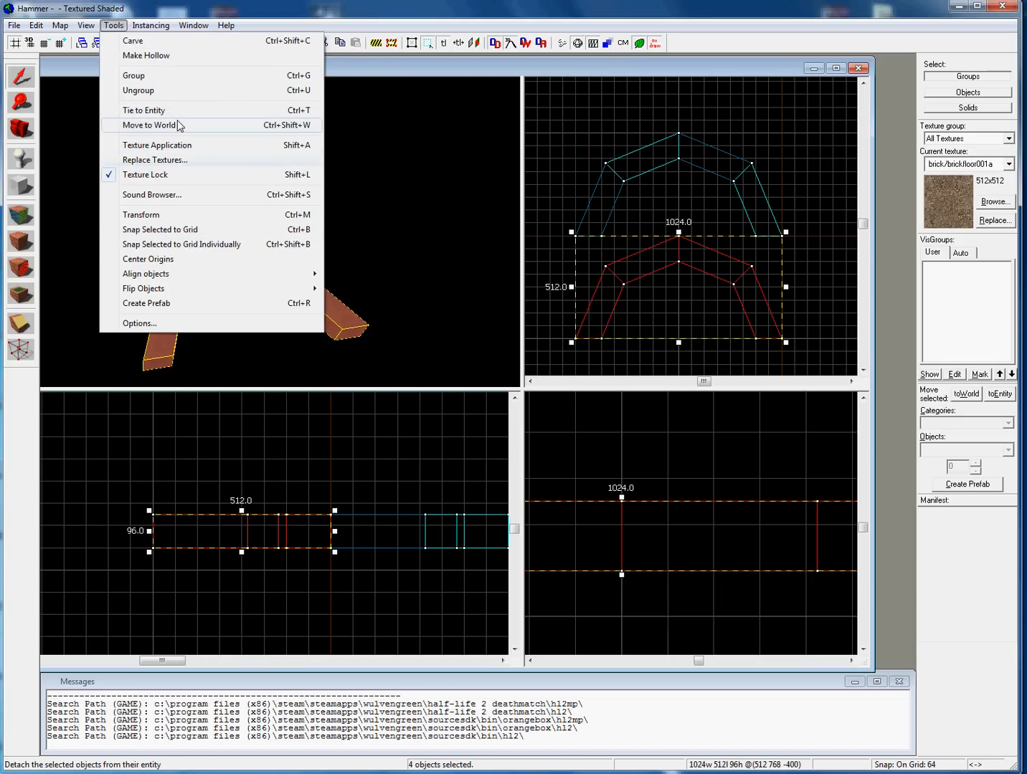
click(142, 214)
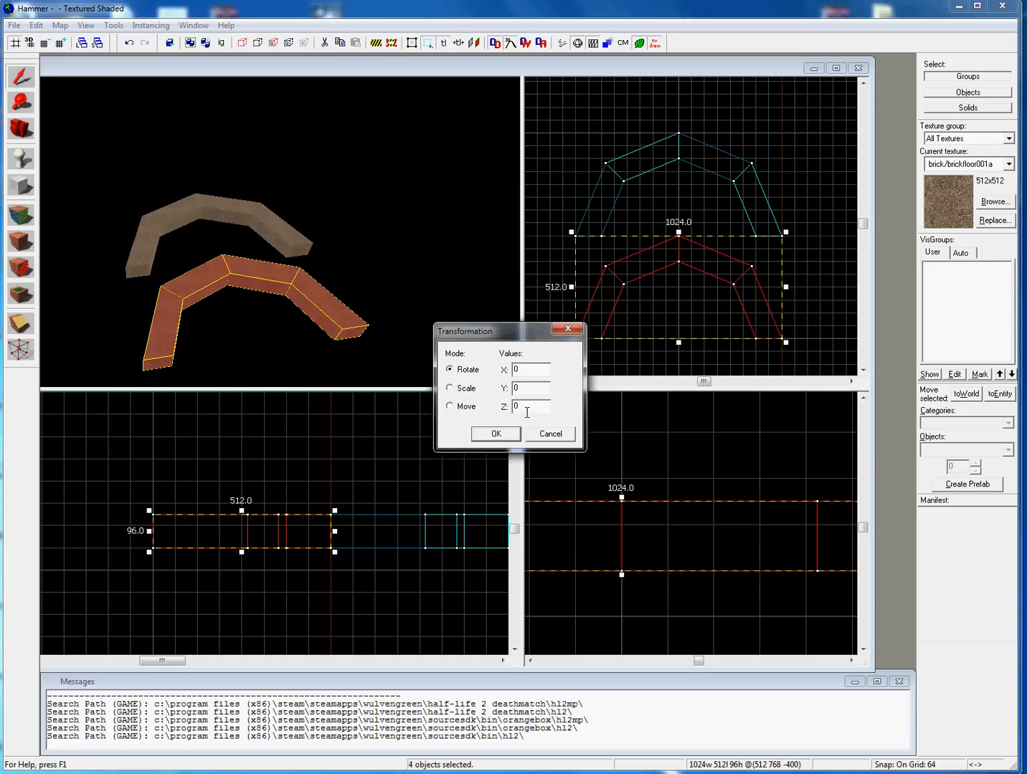
text(180)
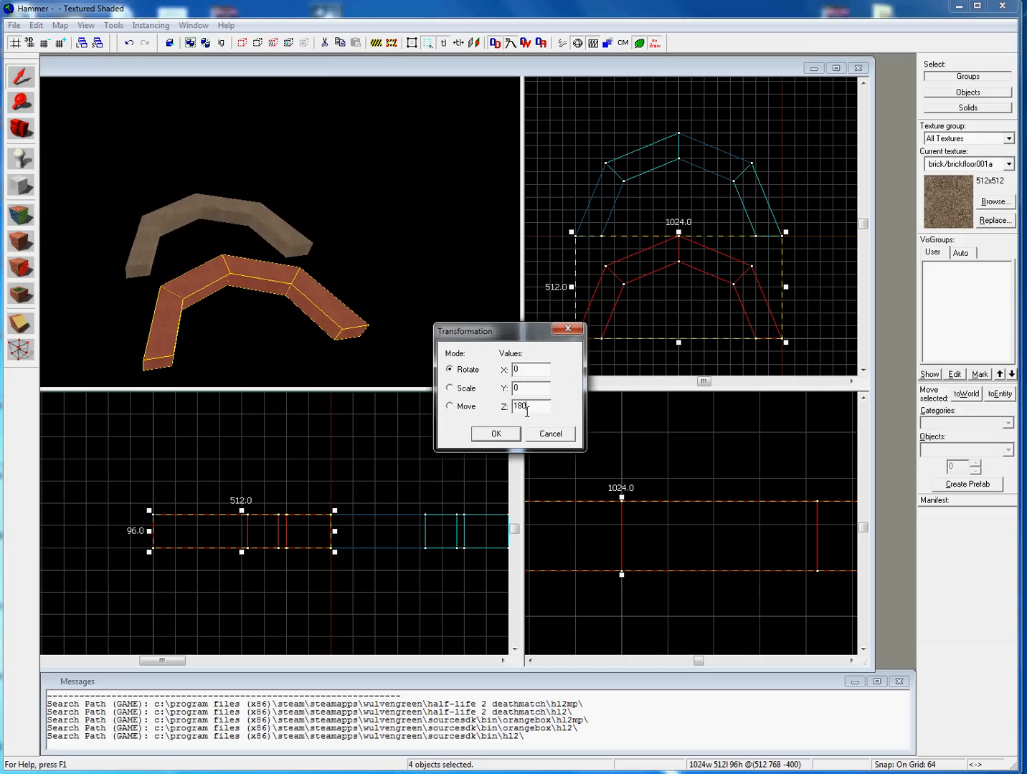
click(495, 434)
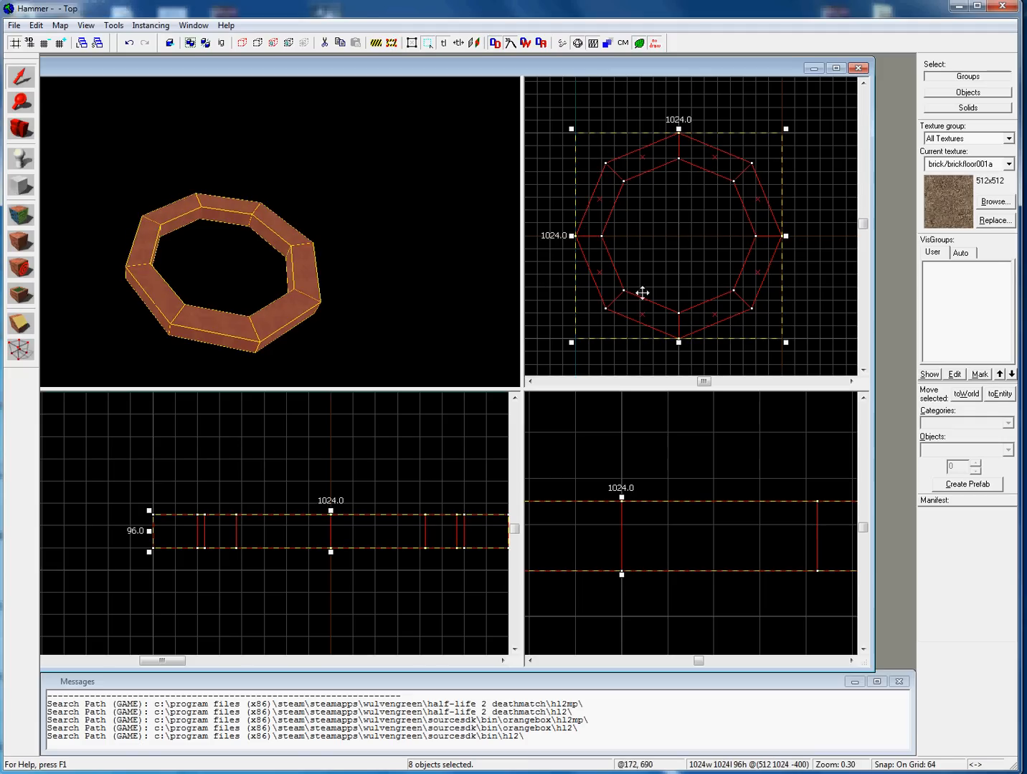
mouse_move(705, 151)
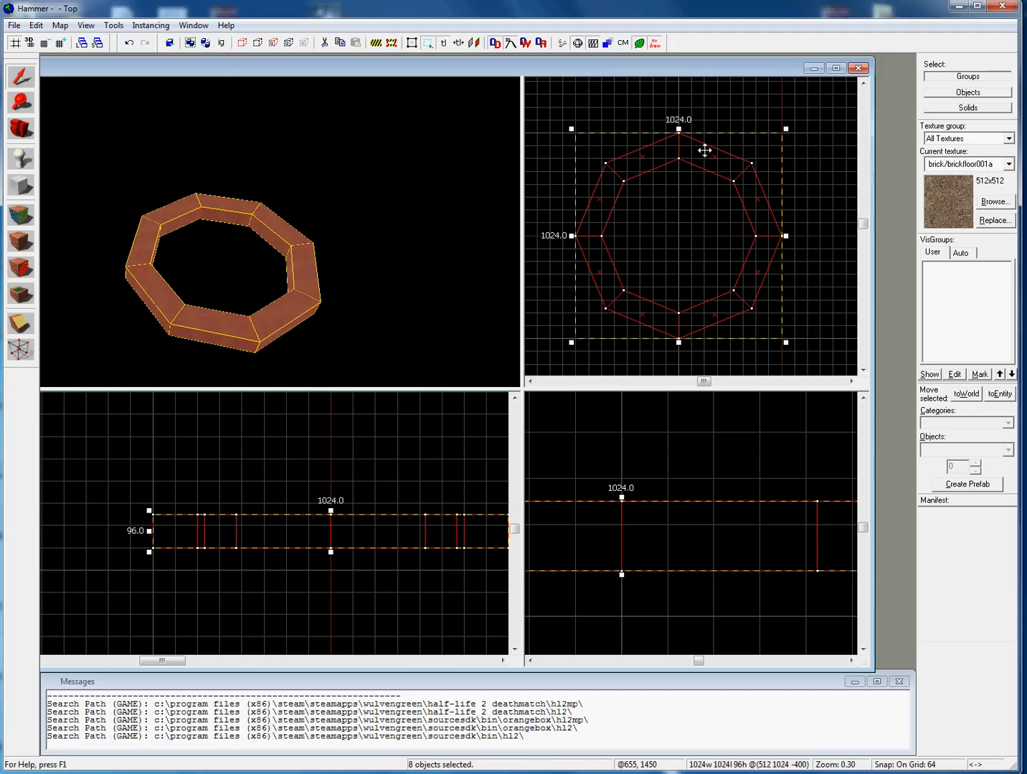
- Group the eight selected brick wall blocks into a single ring
click(113, 25)
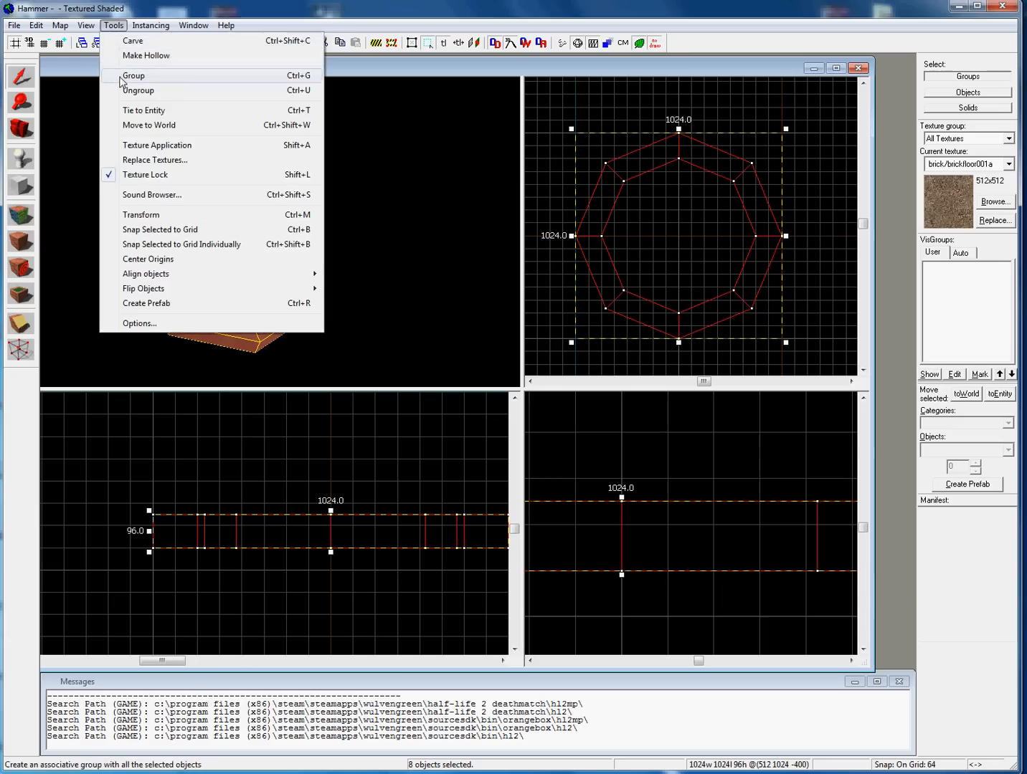
click(134, 75)
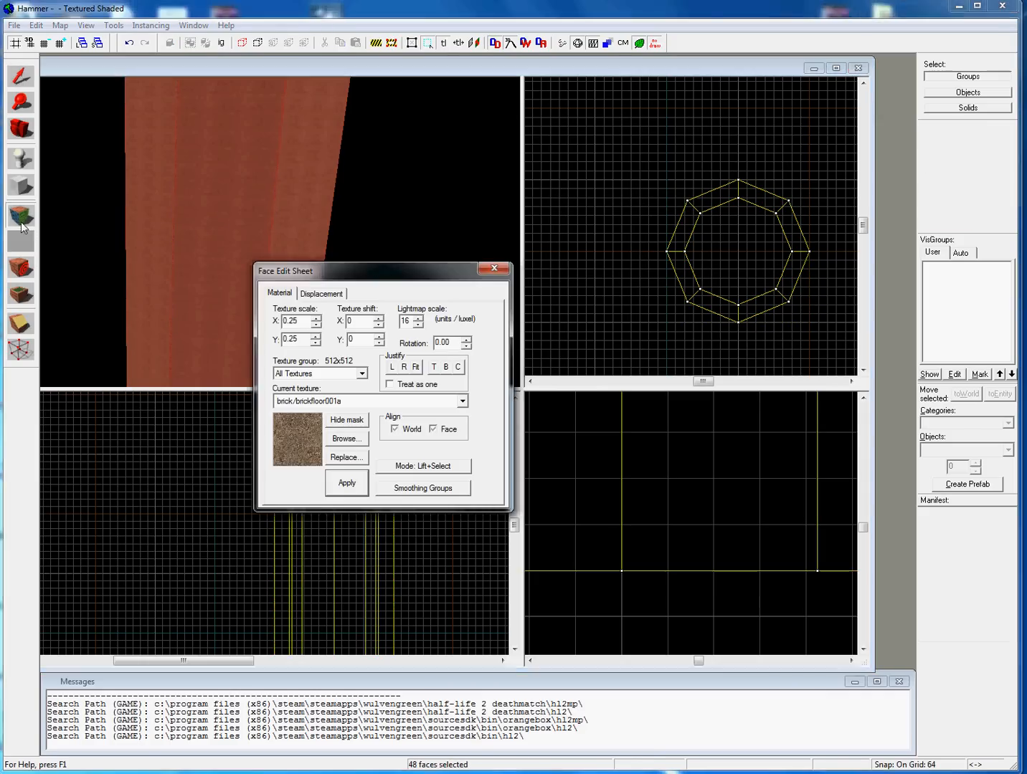
mouse_move(472, 413)
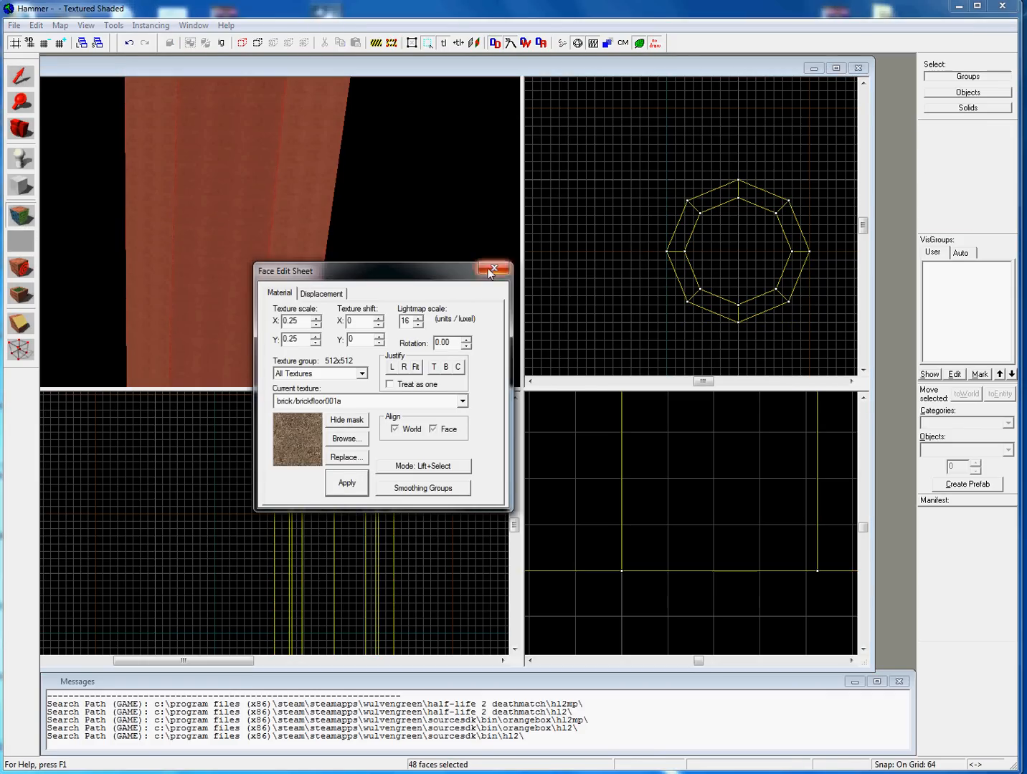
- Close the Face Edit Sheet and zoom out to view the whole octagonal tube
click(493, 268)
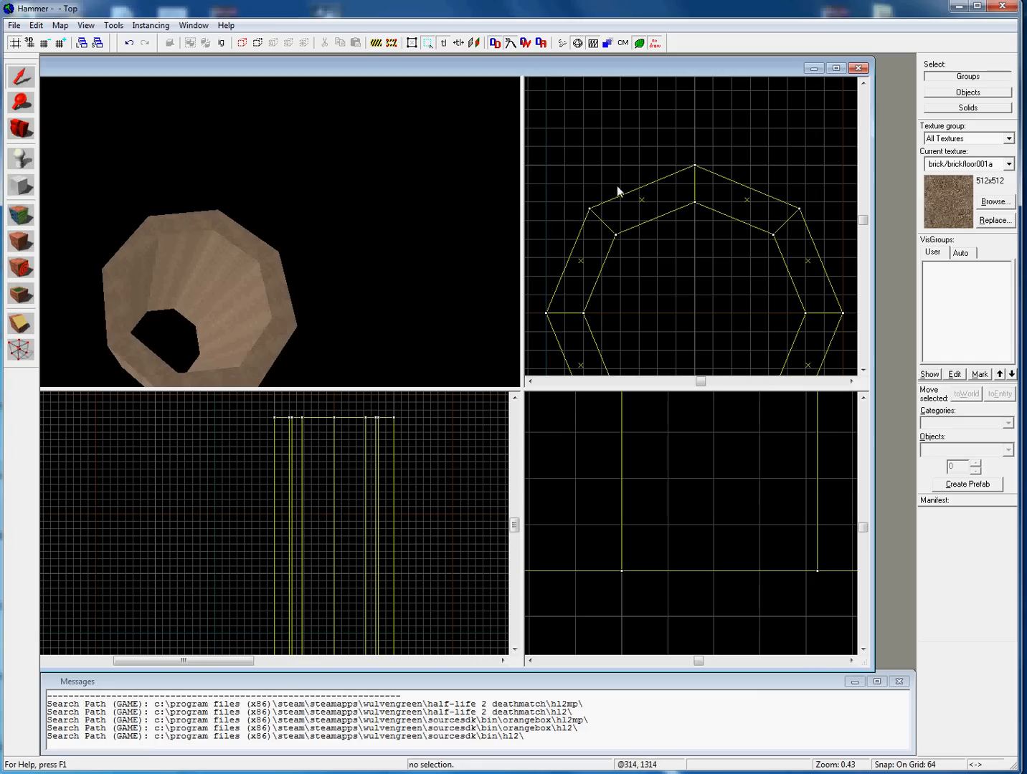
scroll(down, 3)
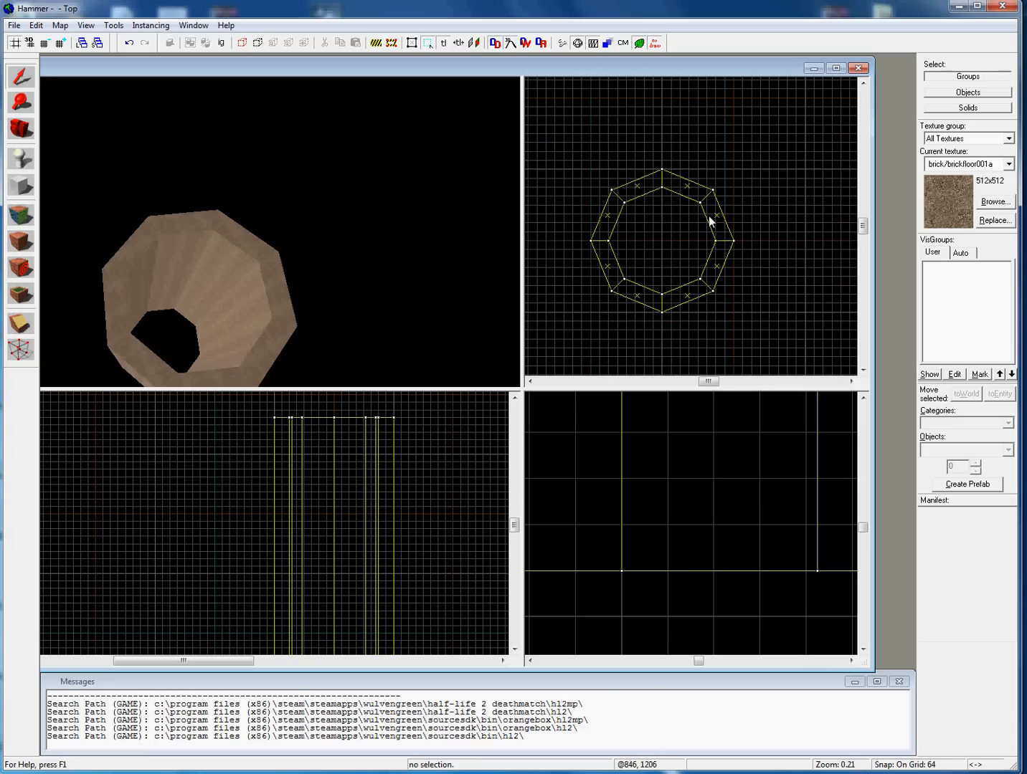